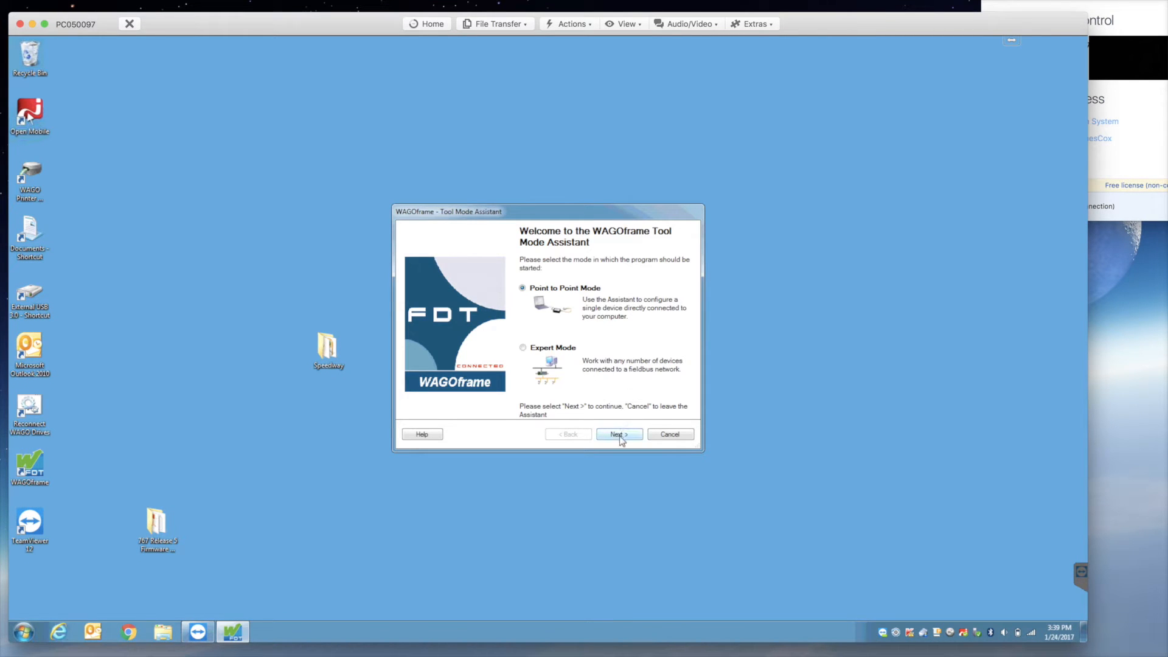
Step through the Tool Mode Assistant: Point to Point mode, WAGO Service Speedway, COM4 coupler, default address, connect.
{"action": "left_click", "coordinate": [618, 434]}
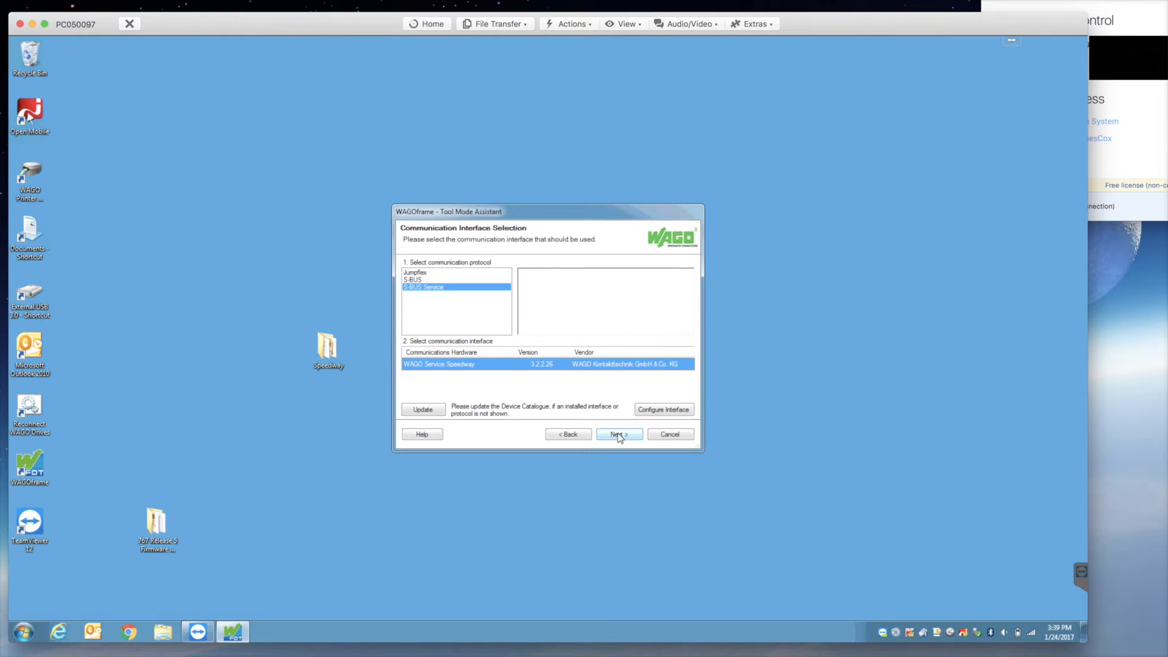
{"action": "left_click", "coordinate": [618, 435]}
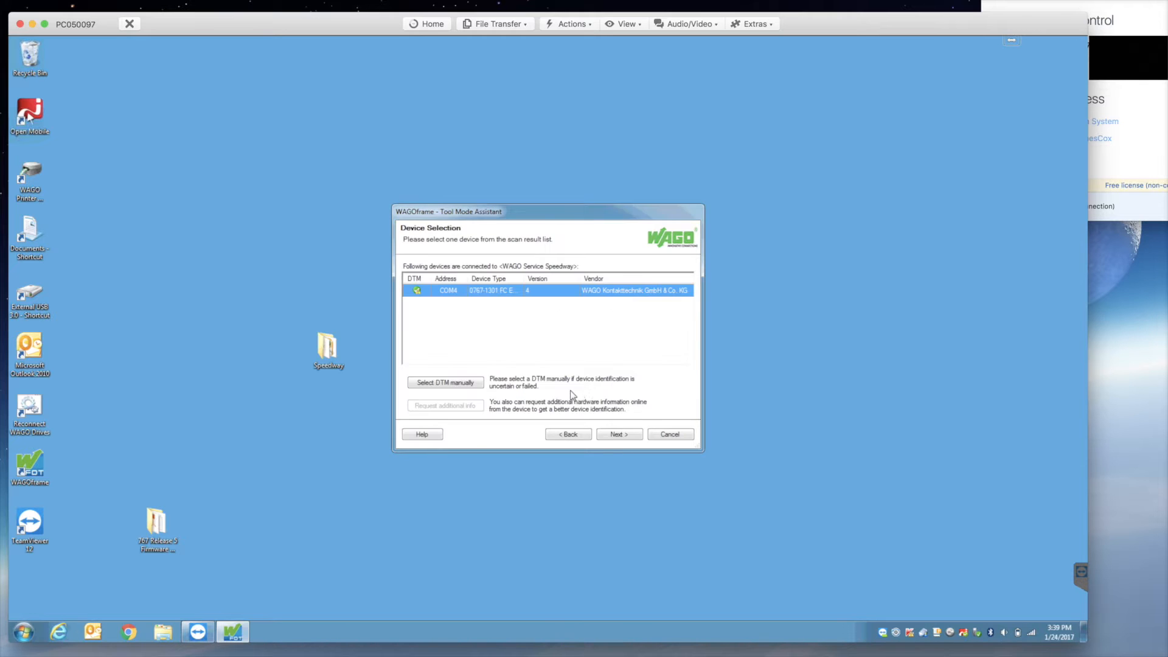
{"action": "left_click", "coordinate": [618, 435]}
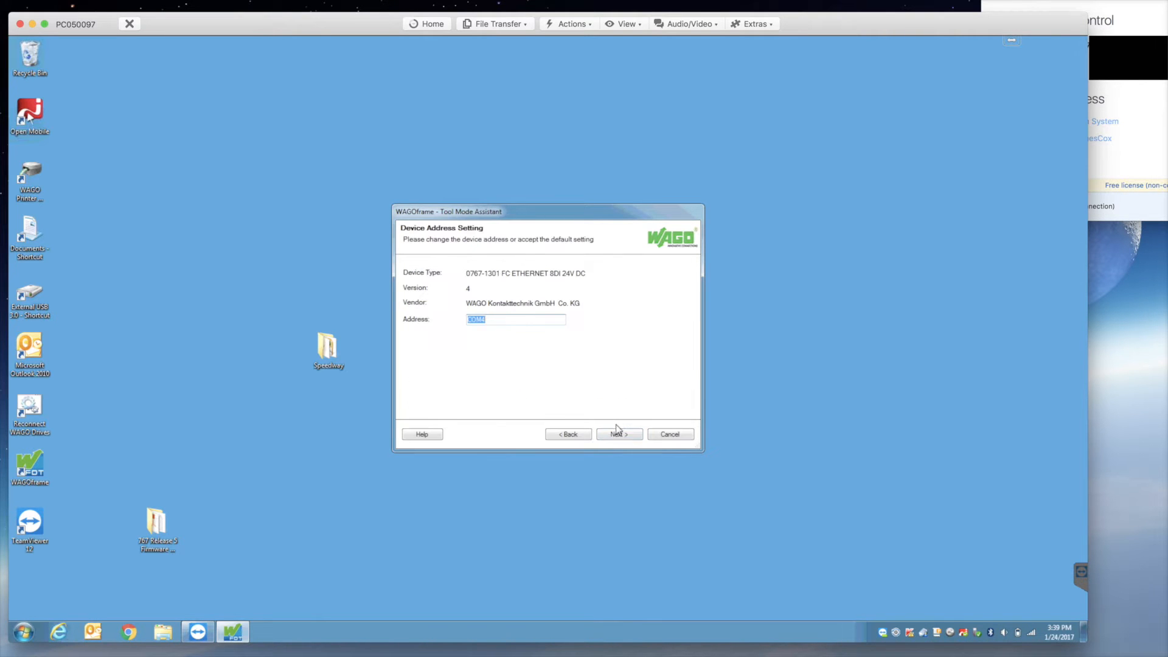
{"action": "left_click", "coordinate": [618, 434]}
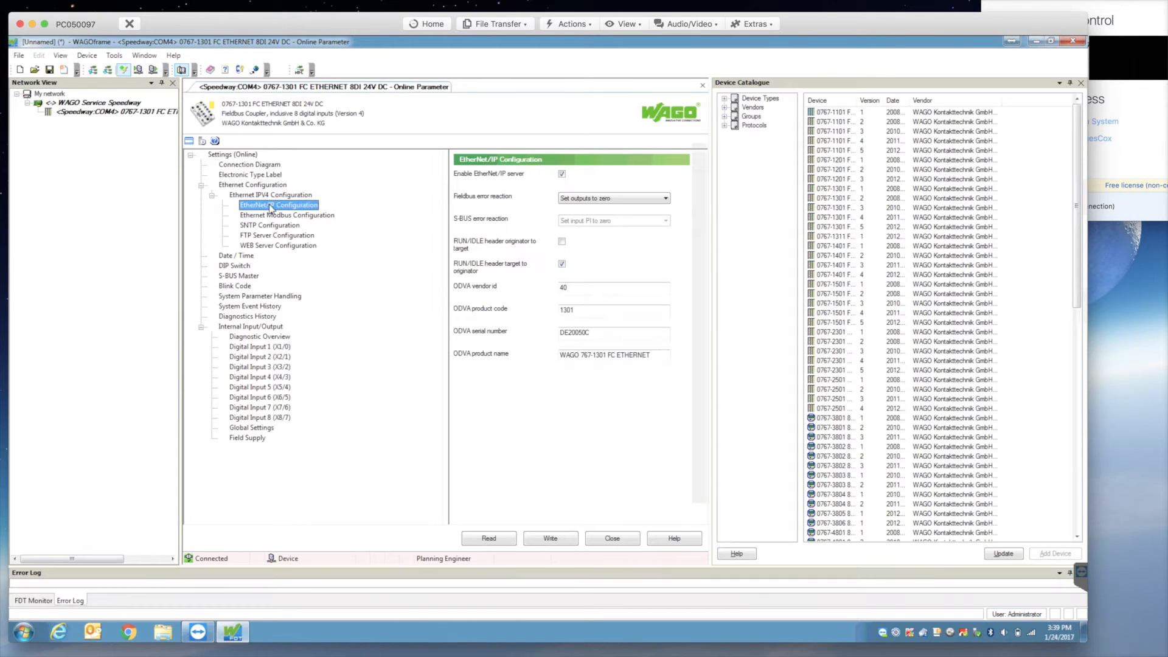
Browse the Settings tree through EtherNet/IP, Ethernet Modbus and general Ethernet pages to the MAC ID and hostname.
{"action": "left_click", "coordinate": [287, 215]}
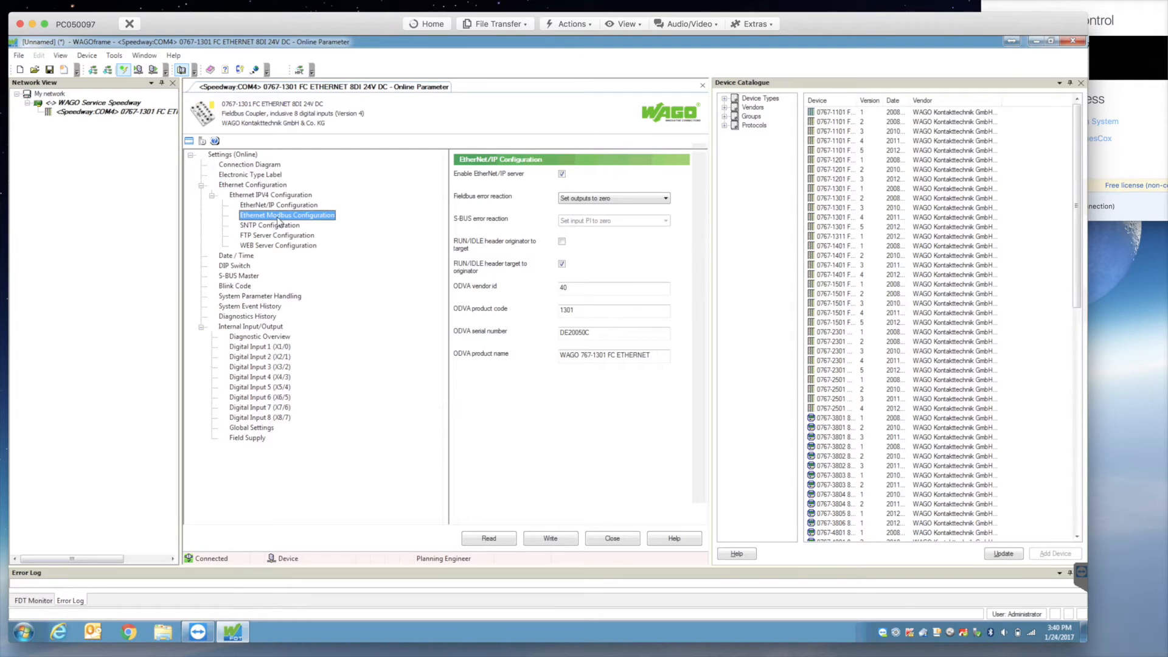
{"action": "left_click", "coordinate": [279, 205]}
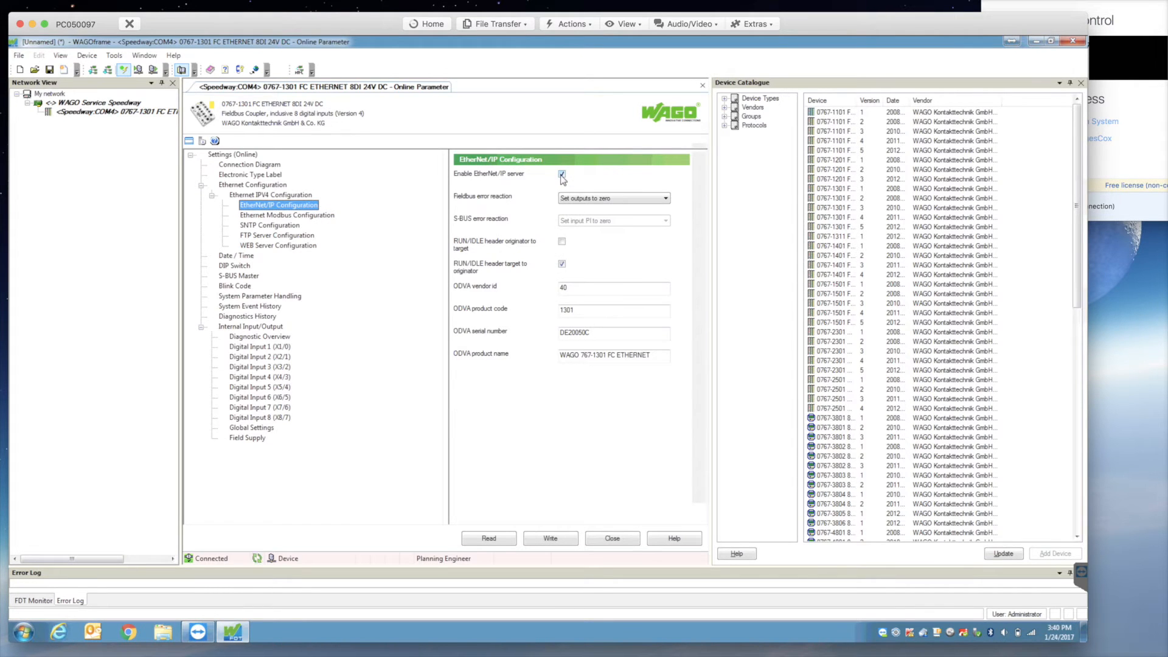
{"action": "left_click", "coordinate": [287, 215]}
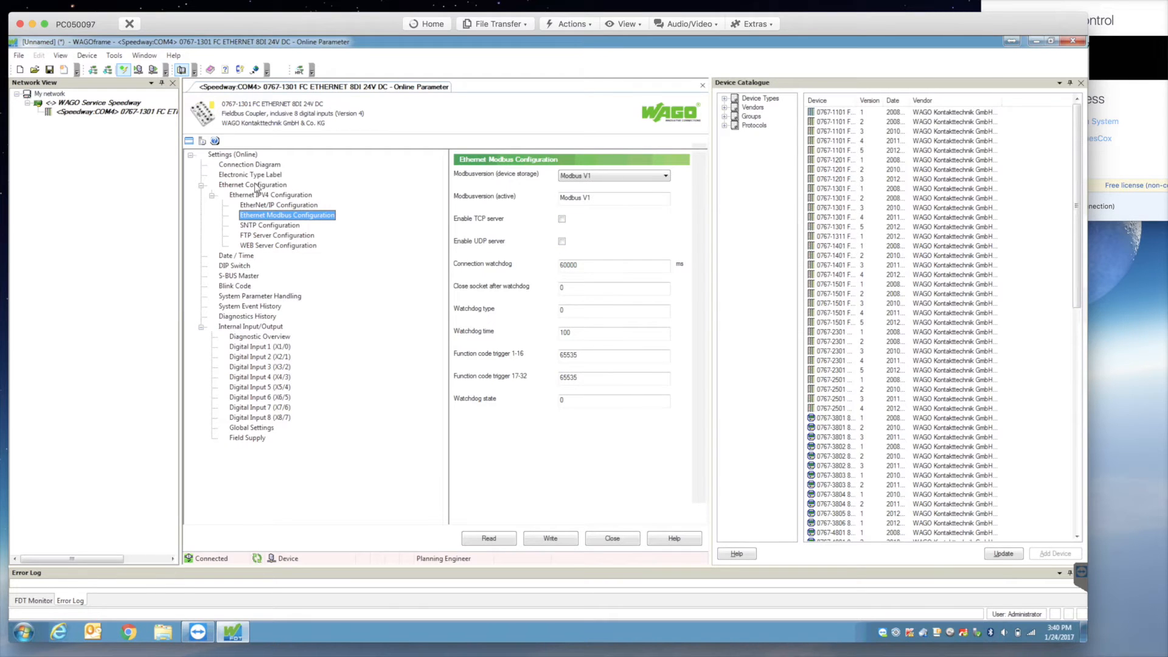
{"action": "left_click", "coordinate": [252, 185]}
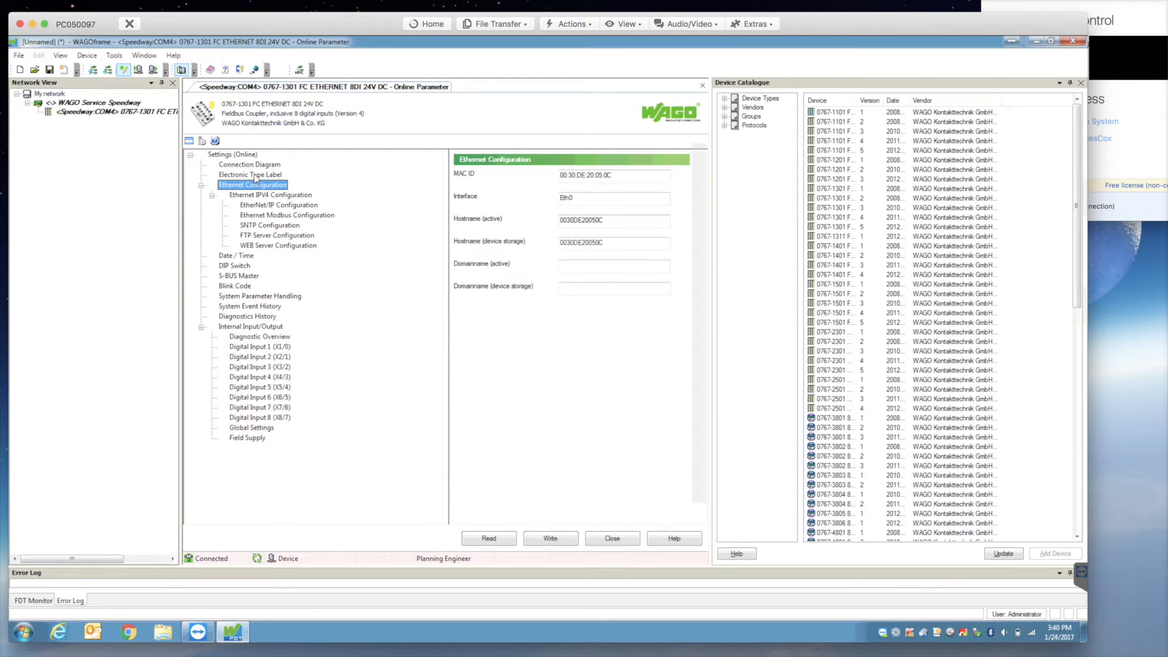
{"action": "left_click", "coordinate": [270, 195]}
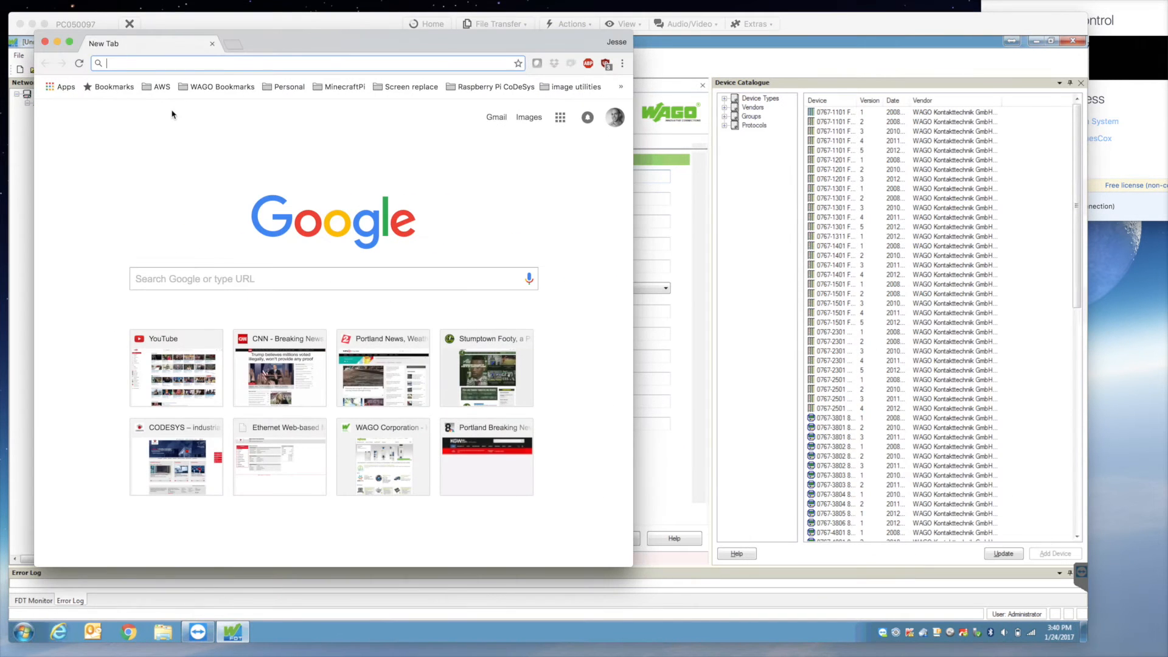
Browse to the coupler's Web Based Management TCP/IP page in Chrome, then return to WAGOframe.
{"action": "type", "text": "192.168.0.24"}
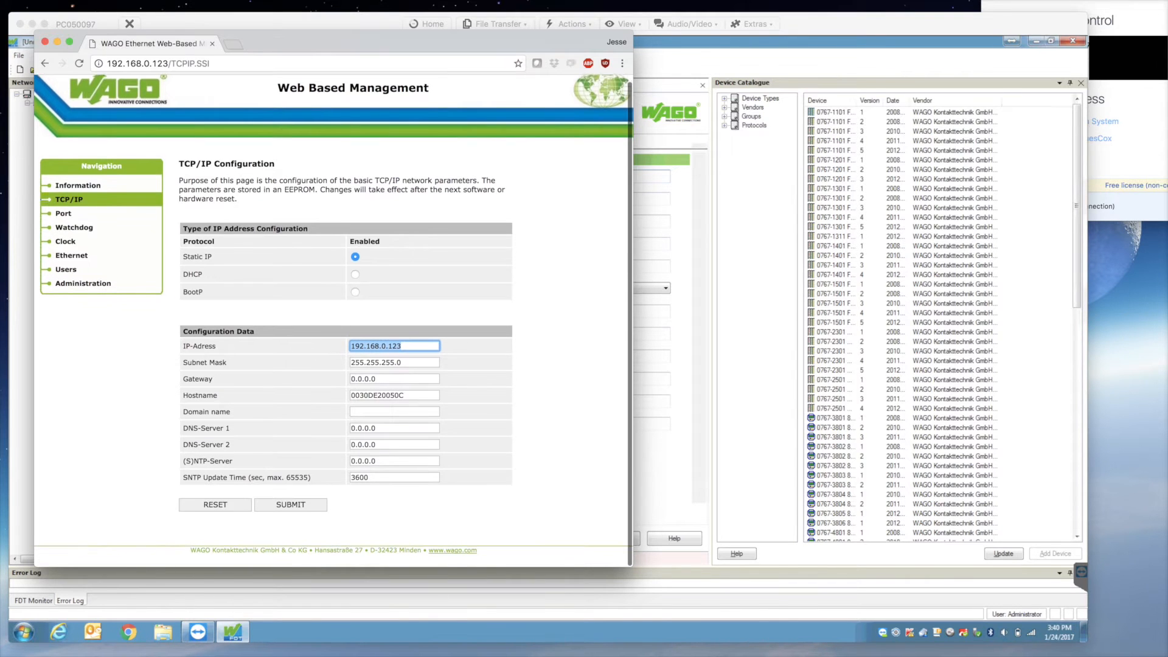
{"action": "left_click", "coordinate": [63, 213]}
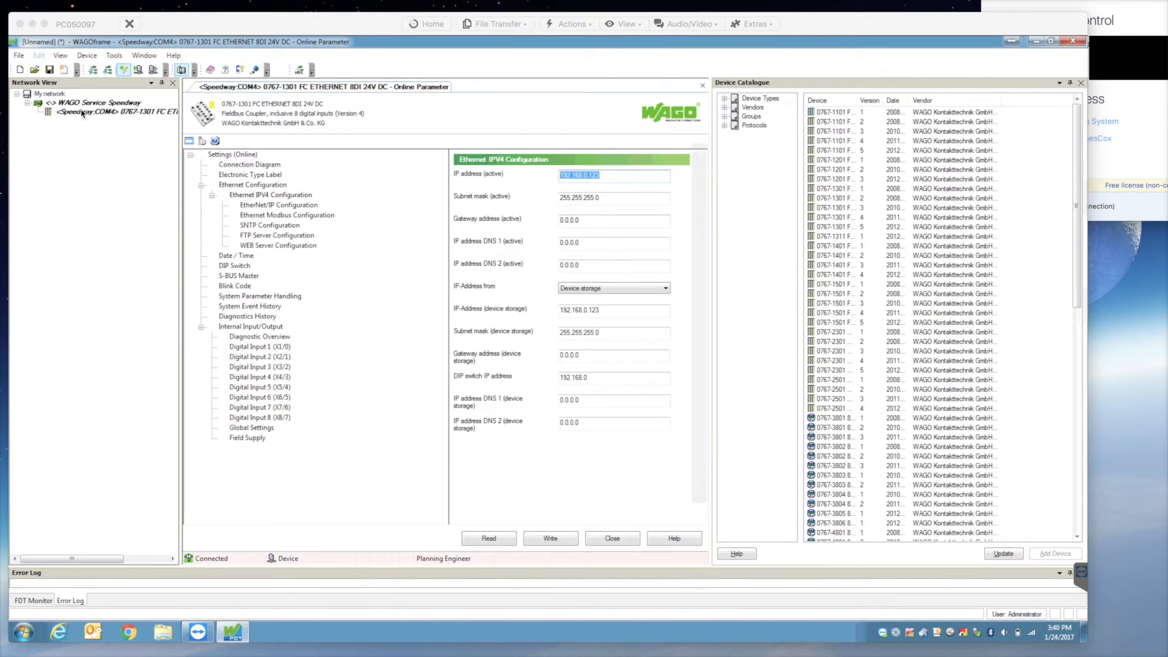
Add the 0767-6401 4AI U/I module and the 0767-4802 8DO module under the coupler in Network View.
{"action": "left_click", "coordinate": [112, 112]}
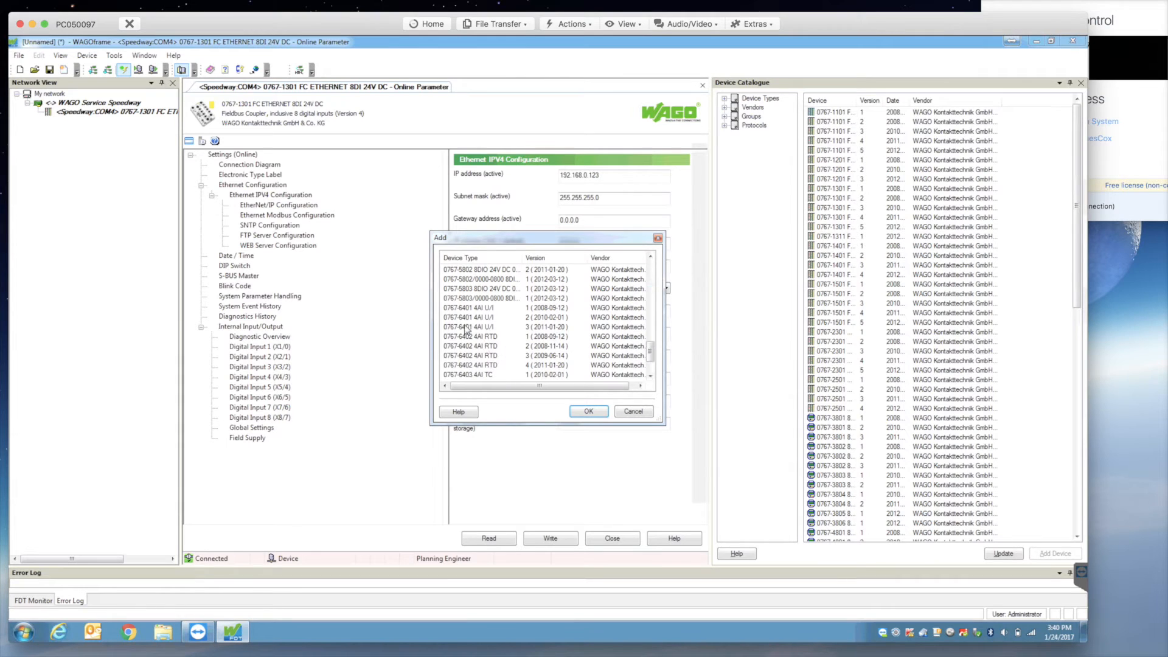
{"action": "left_click", "coordinate": [588, 411]}
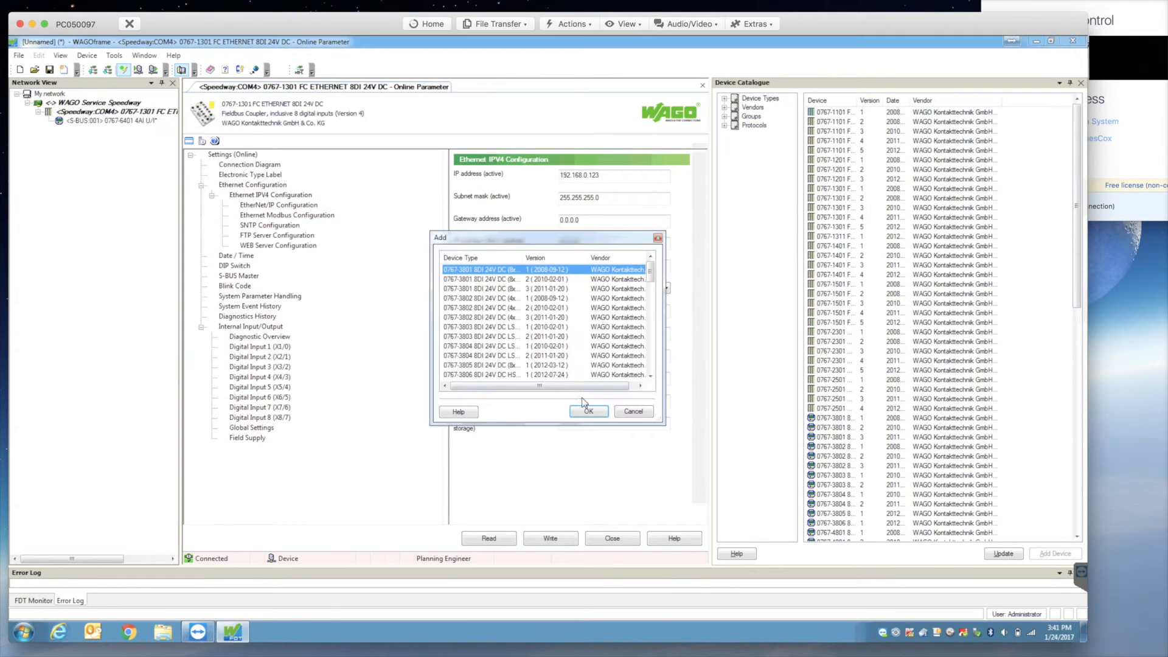
{"action": "scroll", "scroll_direction": "down", "scroll_amount": 3}
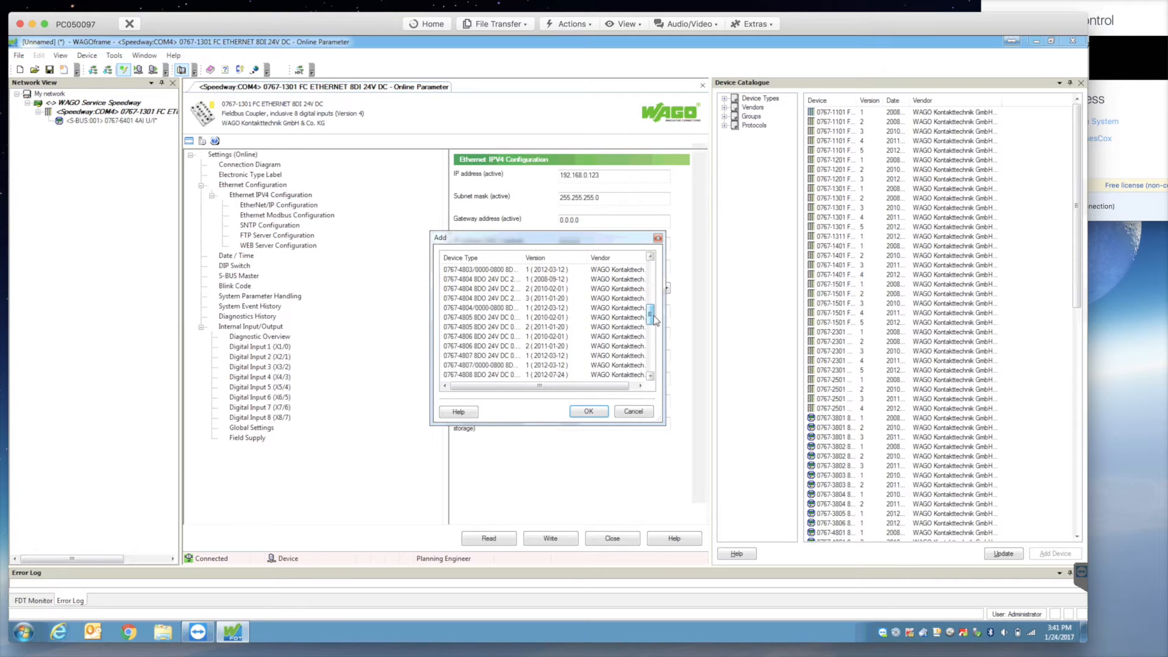
{"action": "left_click", "coordinate": [650, 256]}
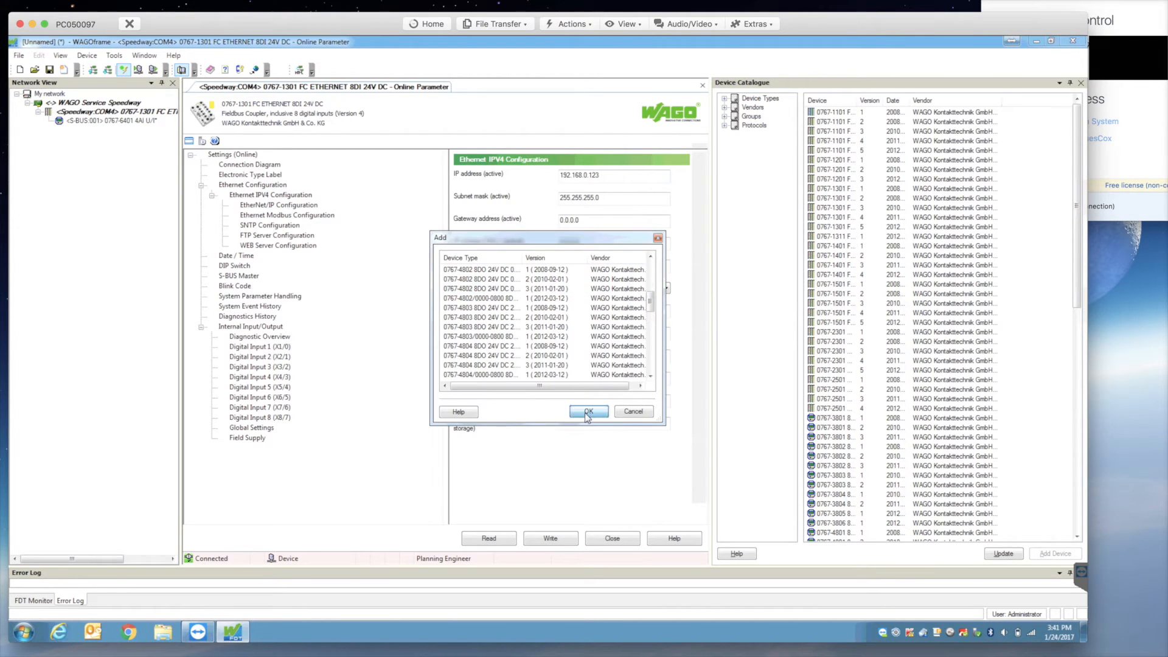
{"action": "left_click", "coordinate": [588, 412]}
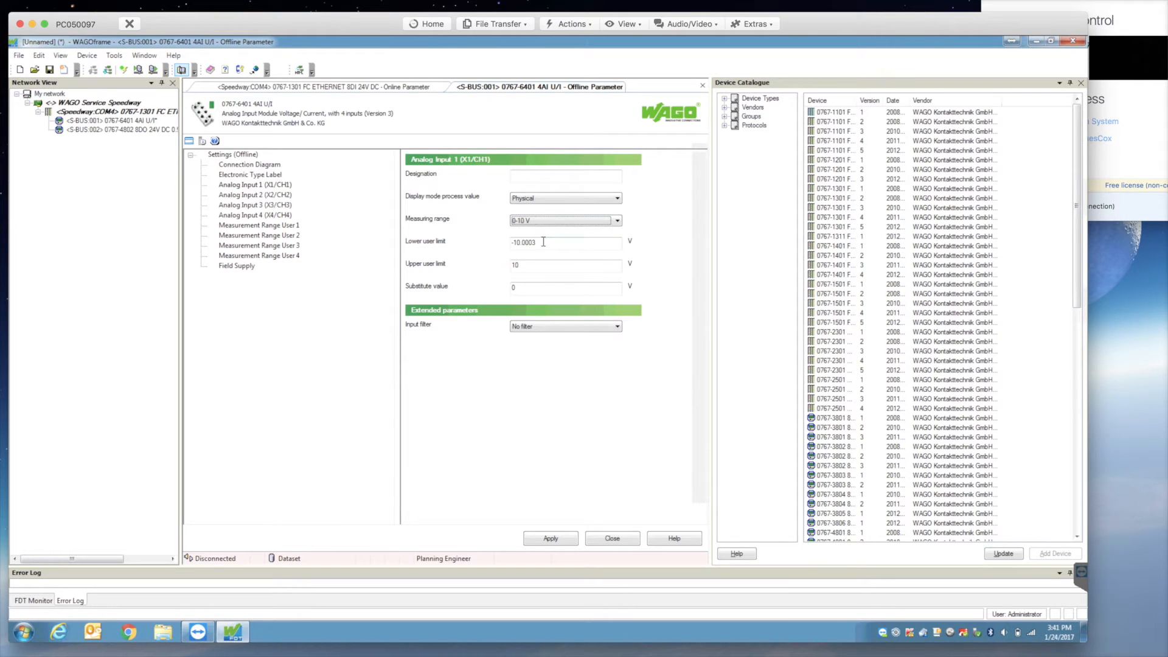
Set analog input 1's display mode process value to Decimal and apply the change.
{"action": "left_click", "coordinate": [615, 199]}
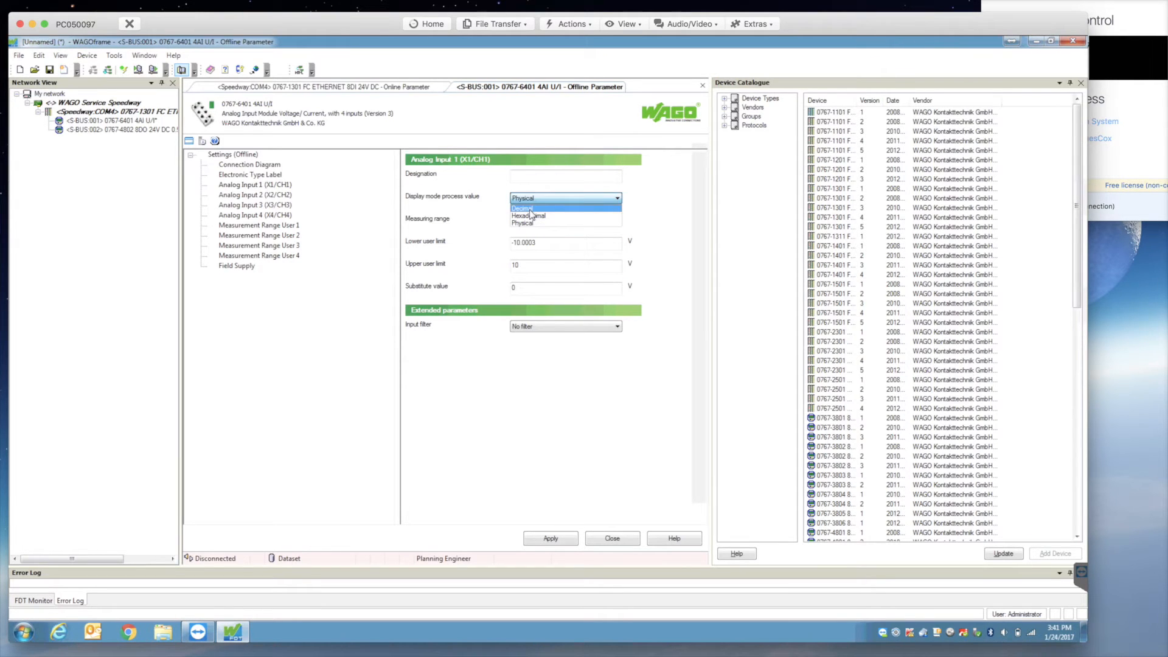
{"action": "left_click", "coordinate": [522, 209]}
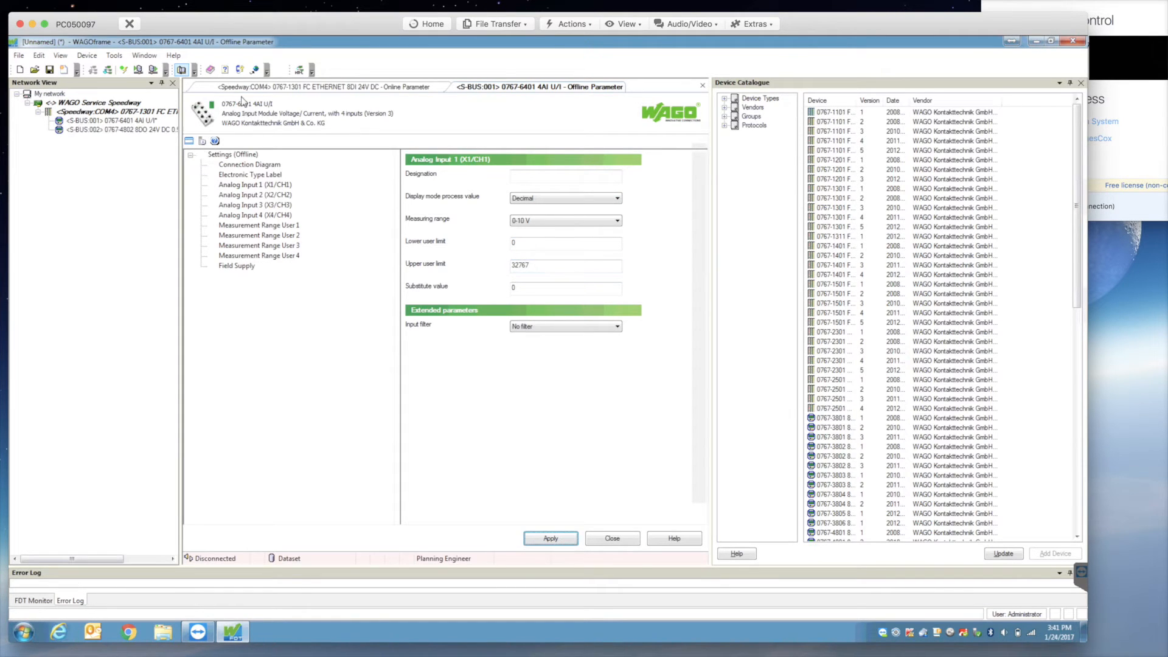
{"action": "left_click", "coordinate": [136, 70]}
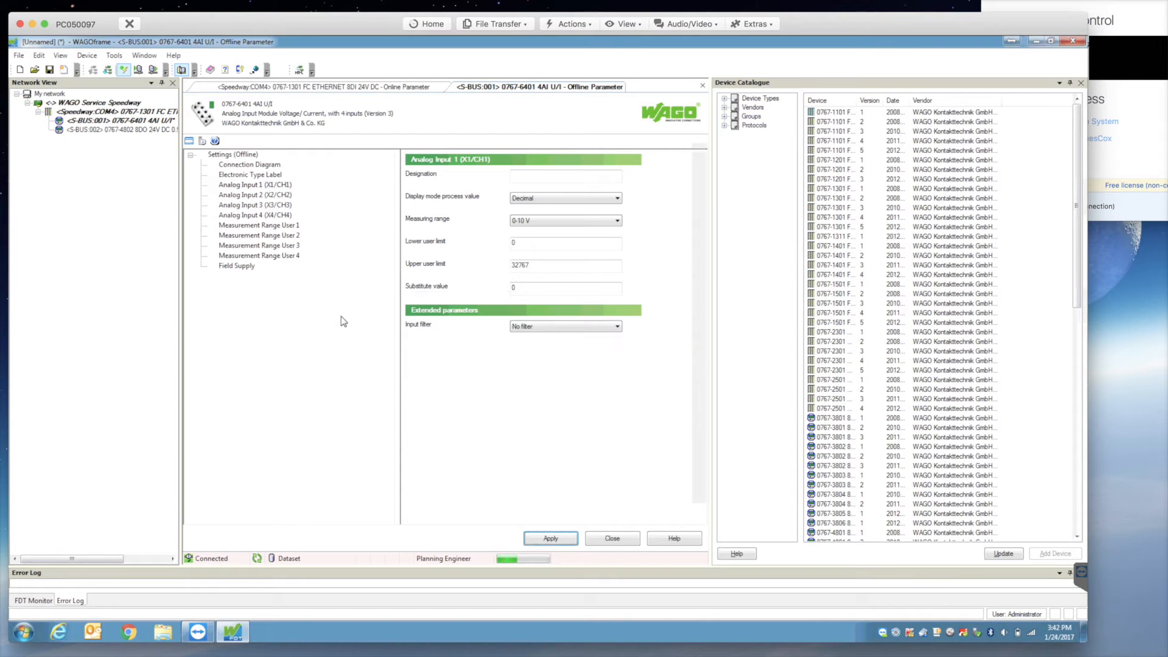
Copy the 0-10 V presettings into Measurement Range User 1, close the page and confirm the offline changes.
{"action": "left_click", "coordinate": [259, 225]}
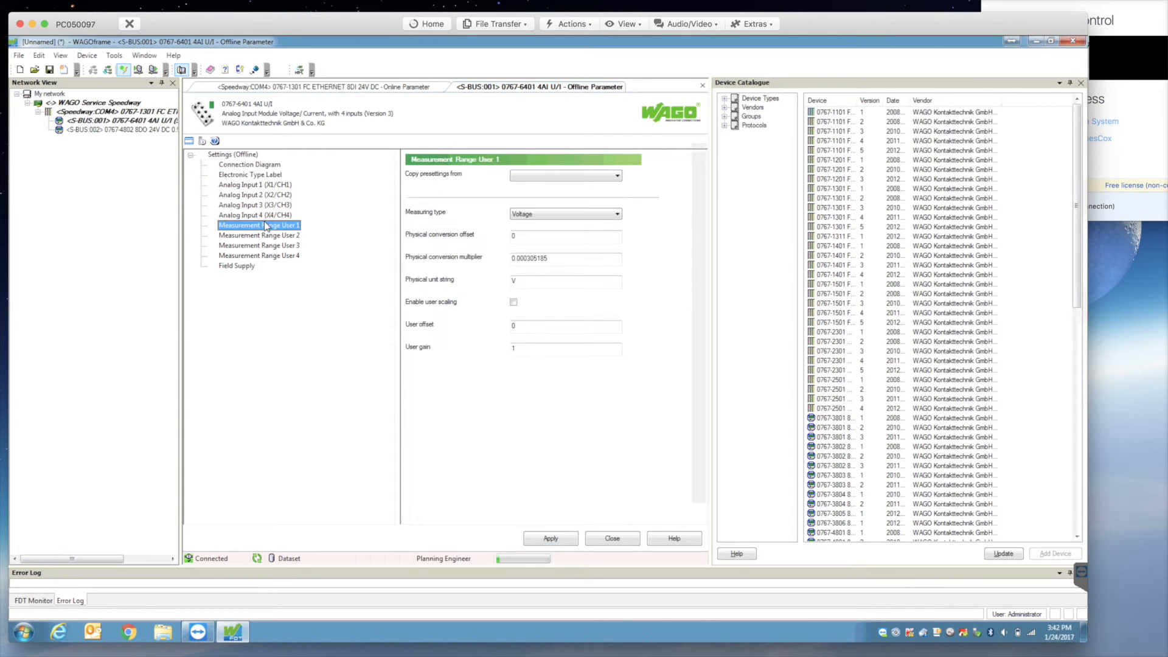
{"action": "left_click", "coordinate": [617, 175]}
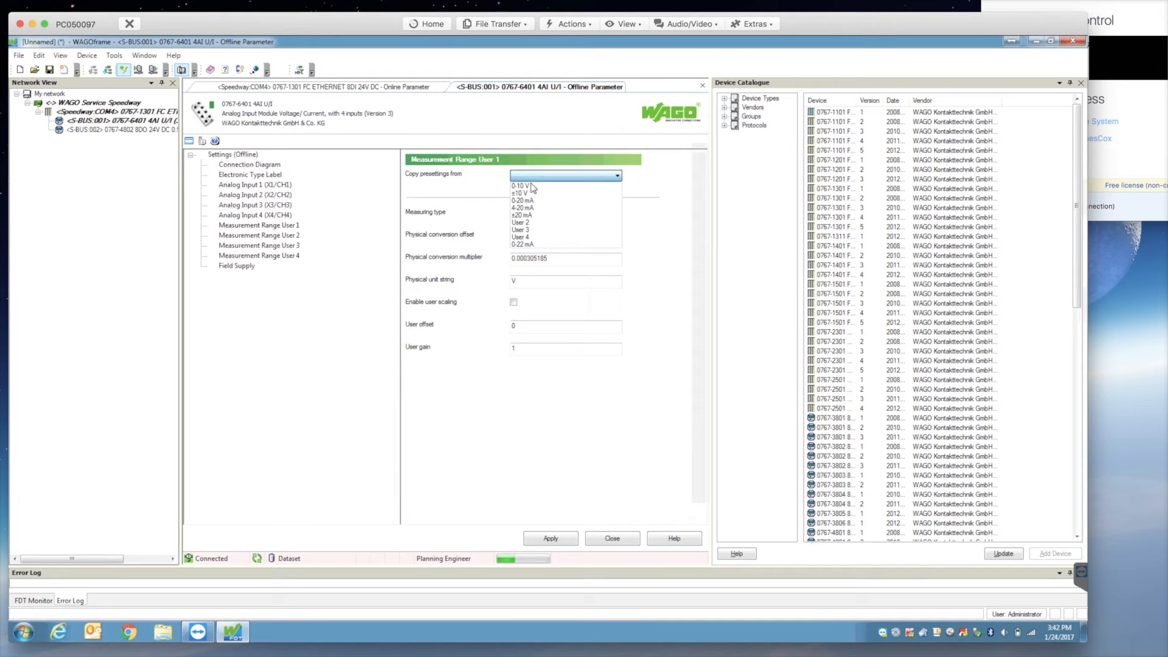
{"action": "left_click", "coordinate": [521, 186]}
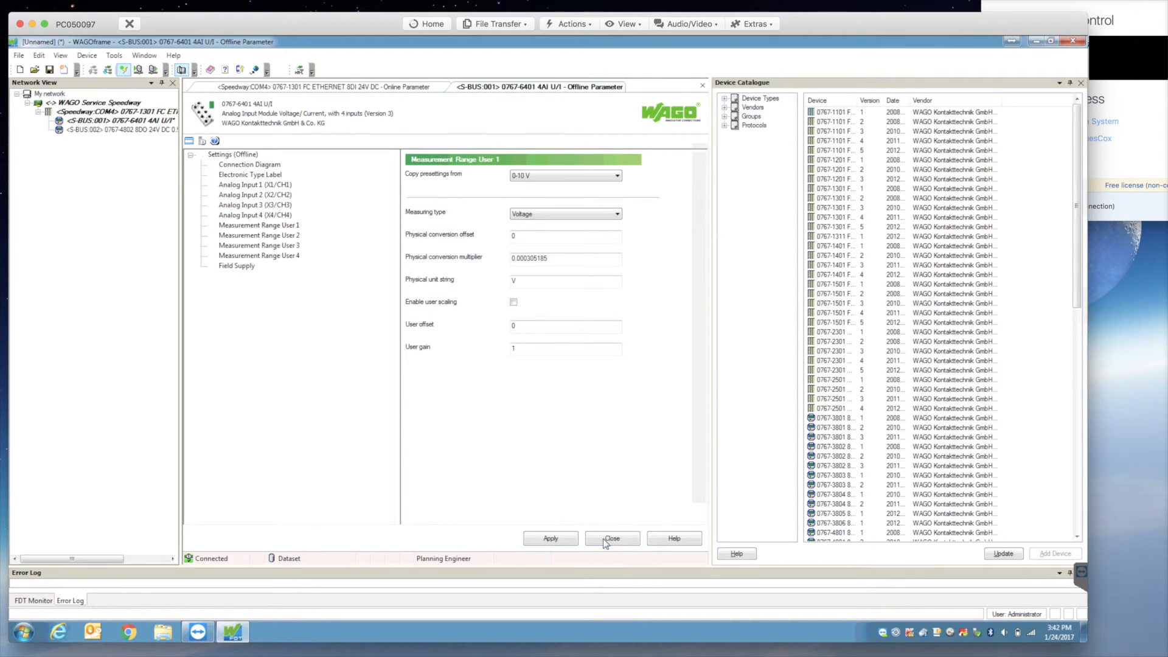
{"action": "left_click", "coordinate": [613, 537]}
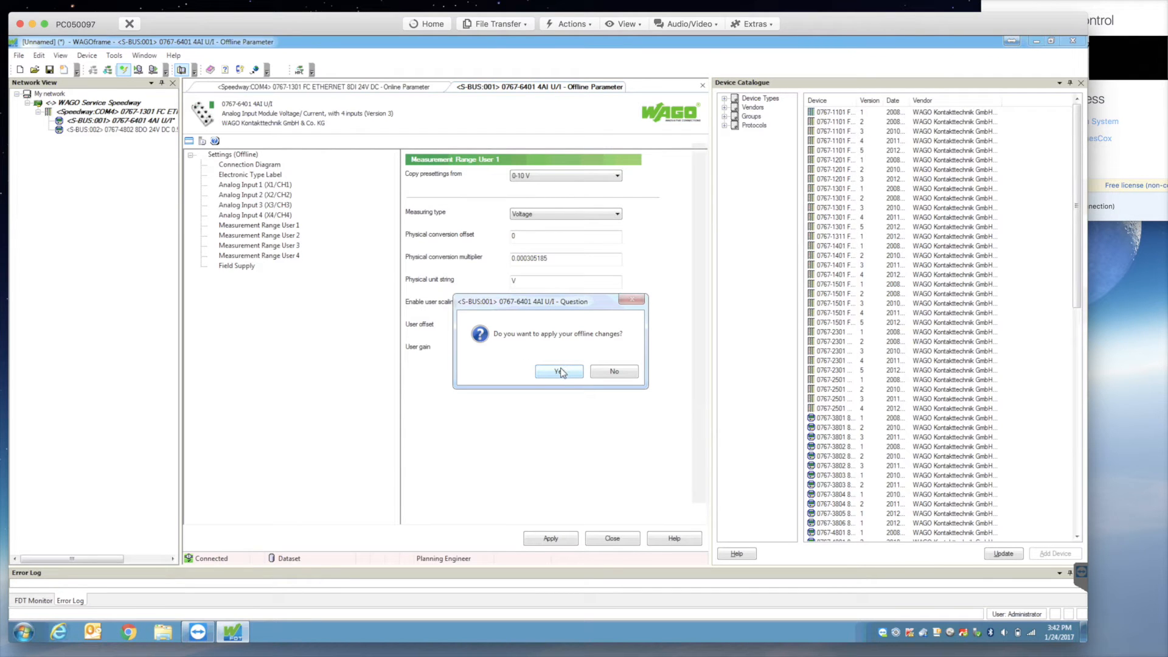
{"action": "left_click", "coordinate": [558, 371]}
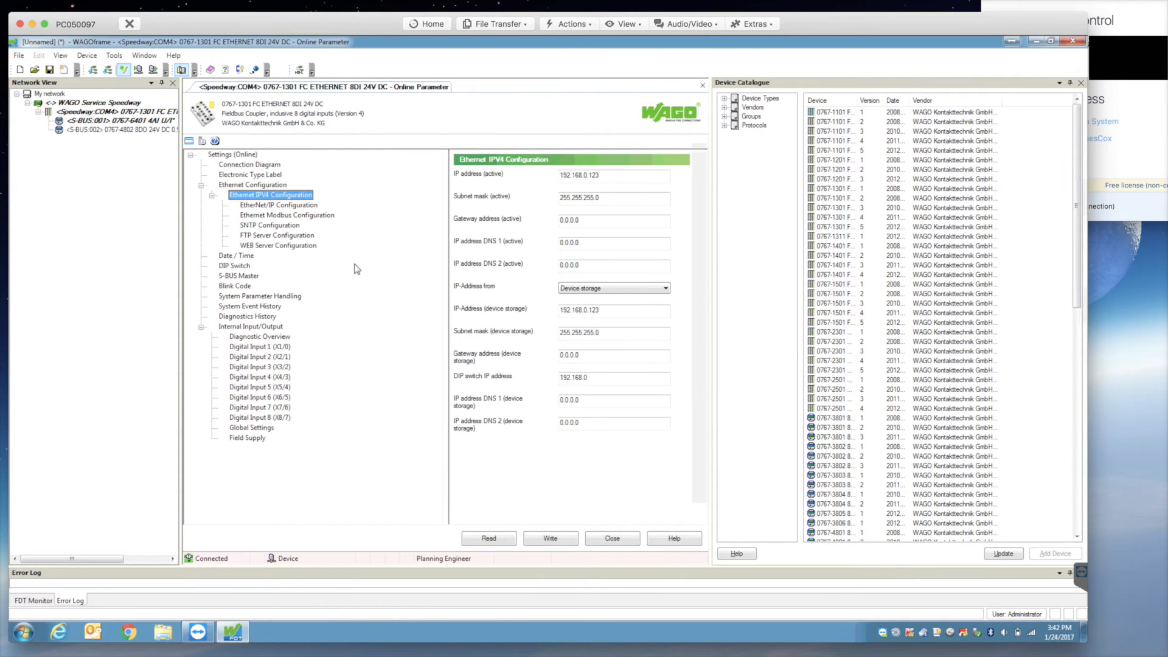
{"action": "mouse_move", "coordinate": [355, 285]}
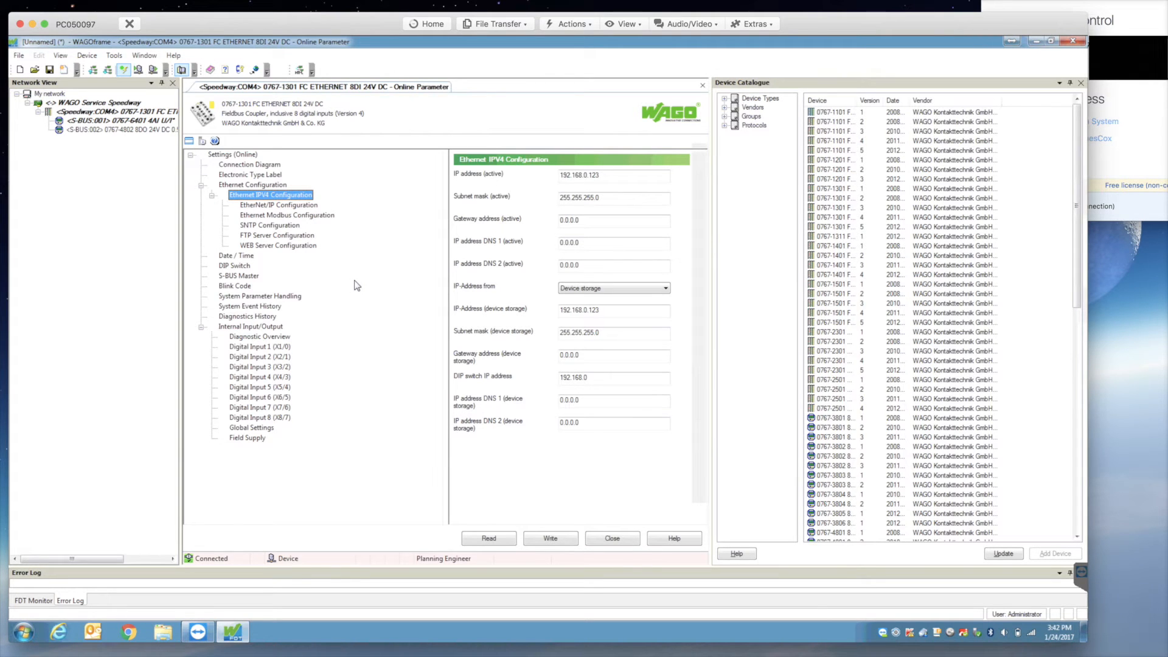
{"action": "right_click", "coordinate": [119, 129]}
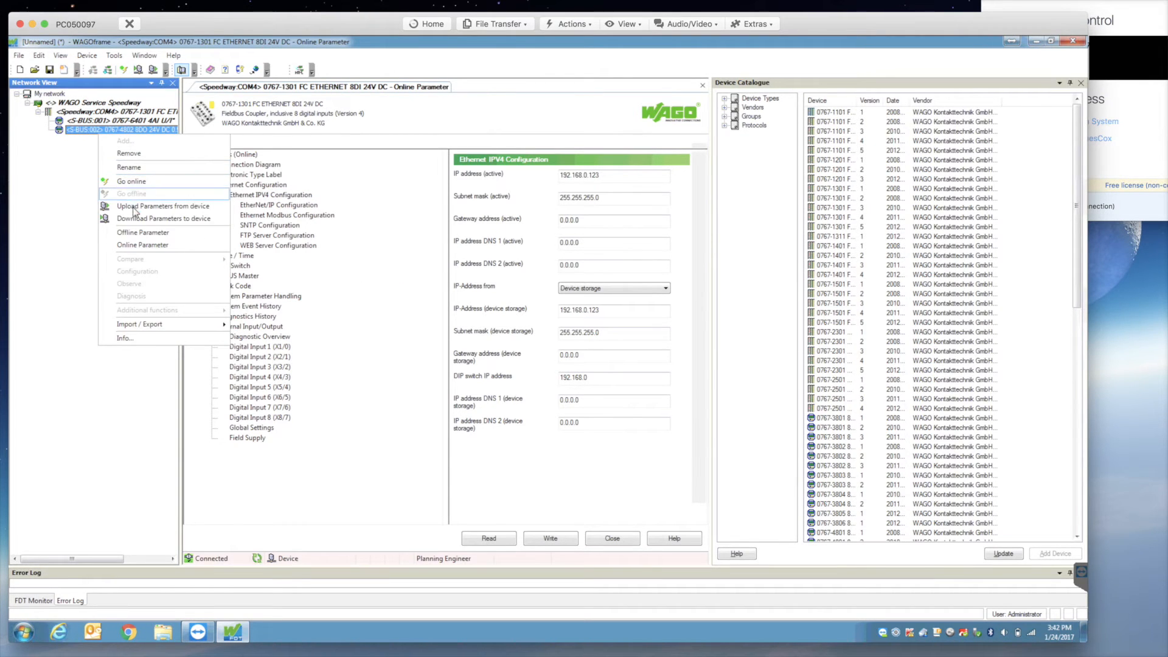
{"action": "left_click", "coordinate": [162, 219]}
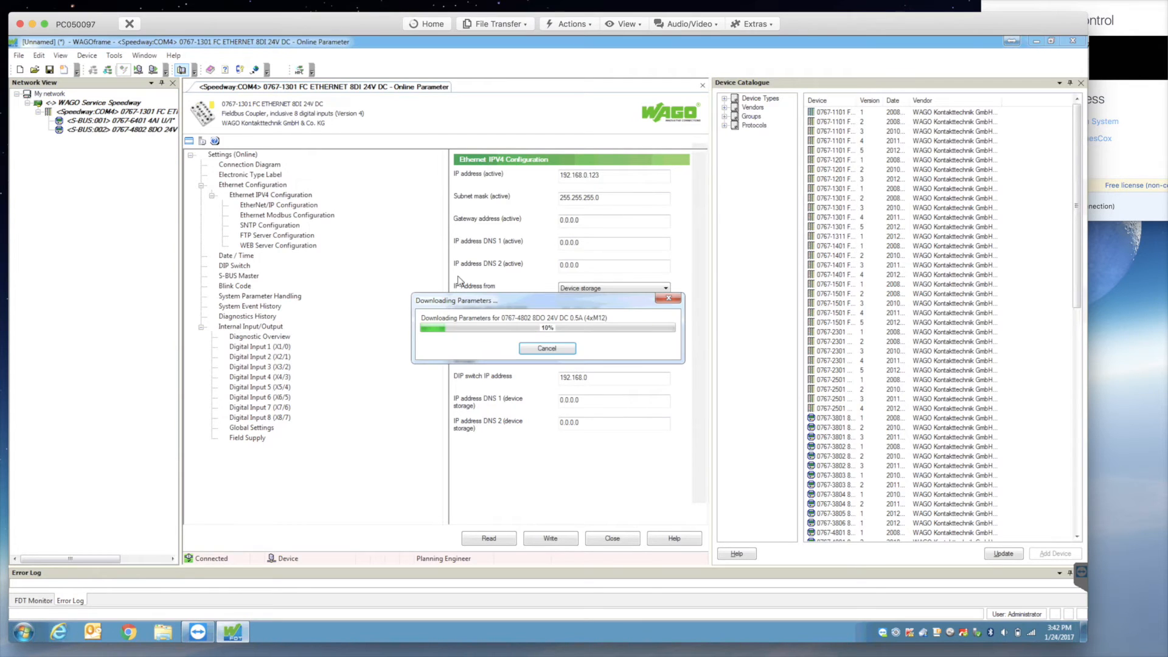
{"action": "left_click", "coordinate": [119, 130]}
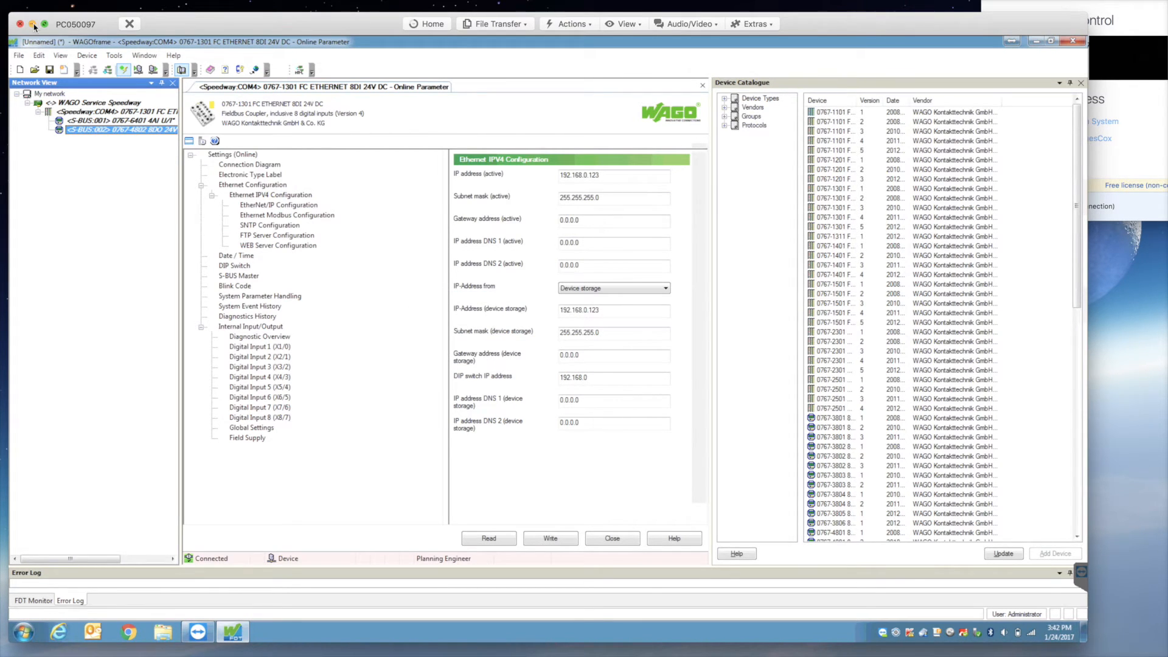
{"action": "left_click", "coordinate": [119, 121]}
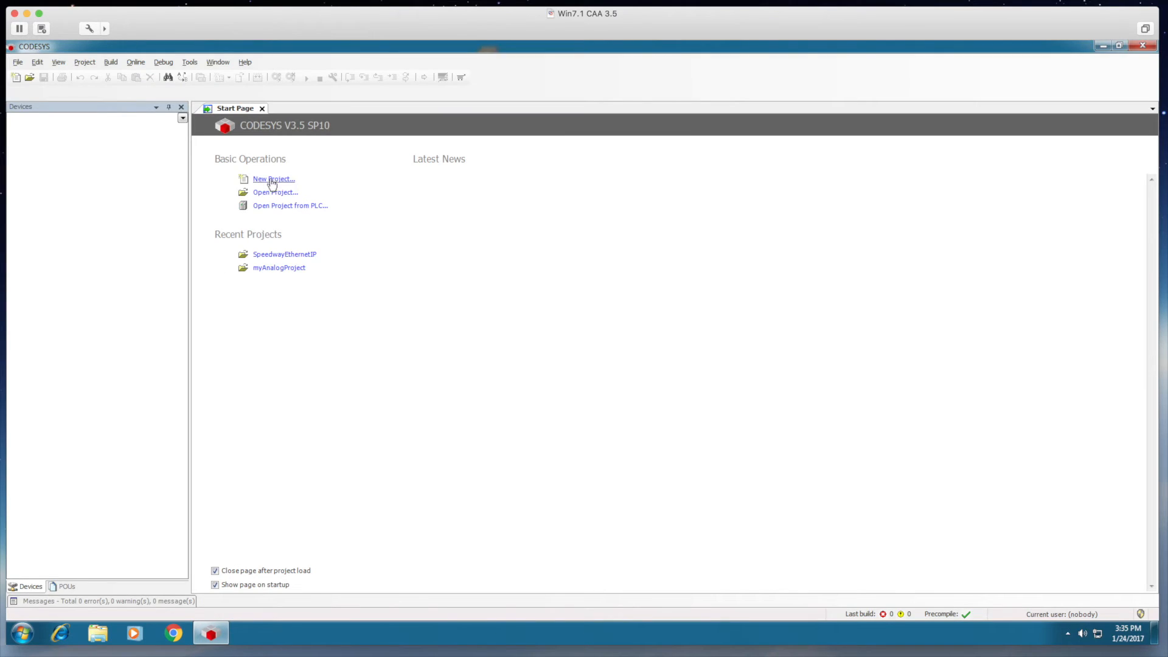
Create standard project SpeedwayEthernetIP with CODESYS Control for Raspberry Pi SL and Structured Text PLC_PRG.
{"action": "left_click", "coordinate": [273, 179]}
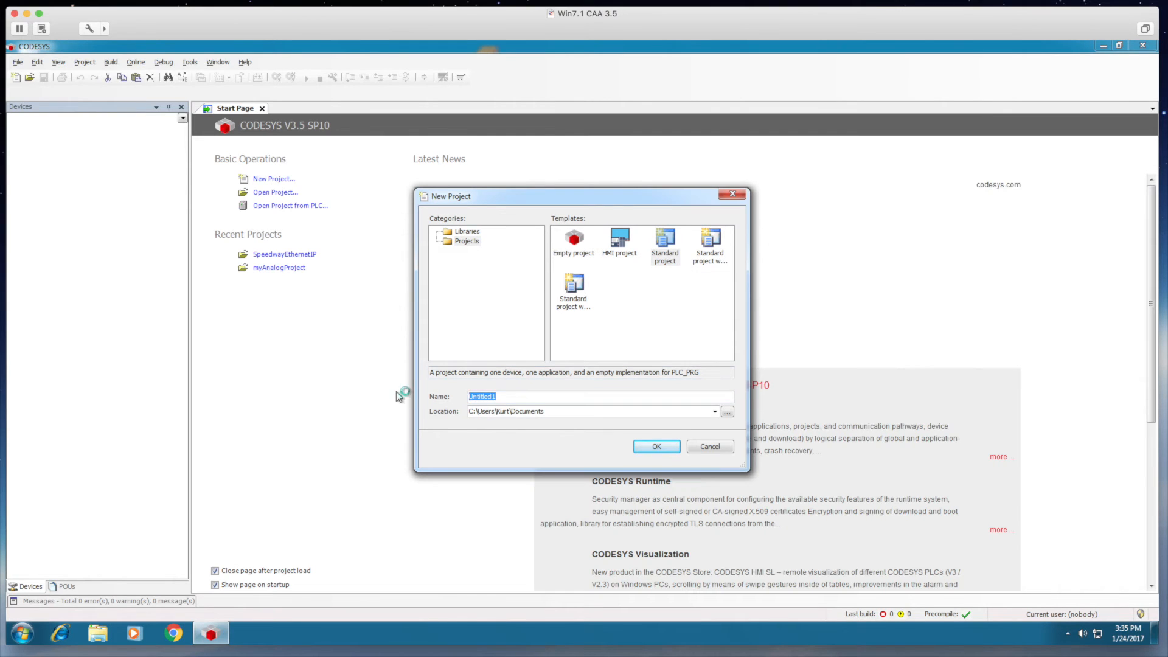
{"action": "type", "text": "SpeedwayEthernet"}
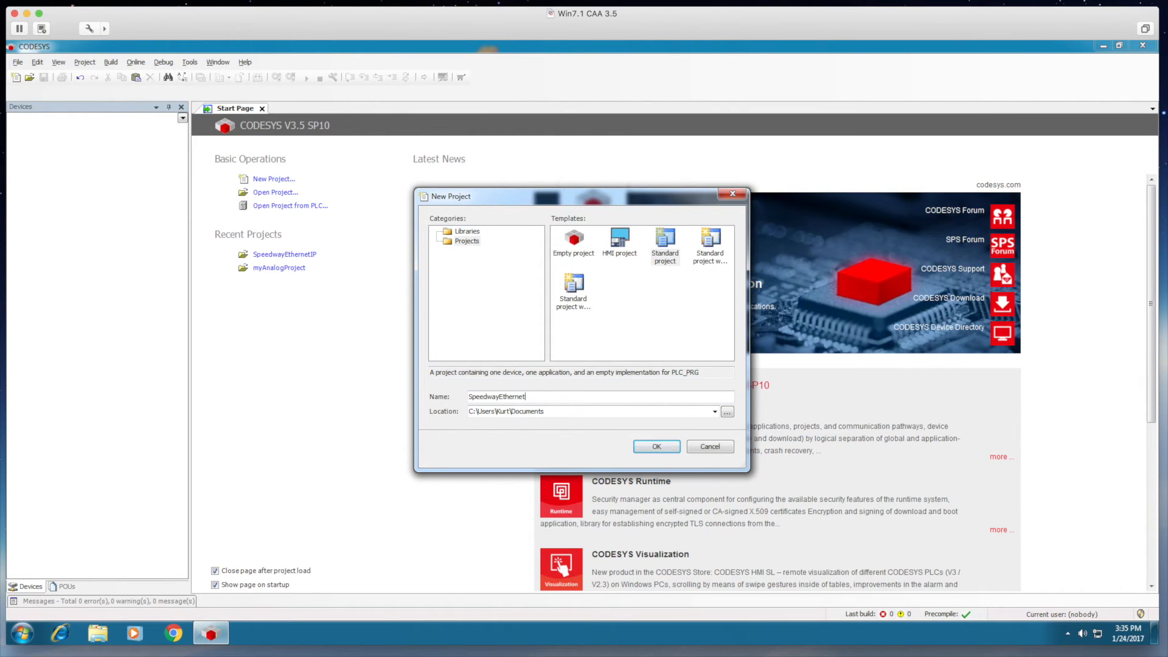
{"action": "type", "text": "IP"}
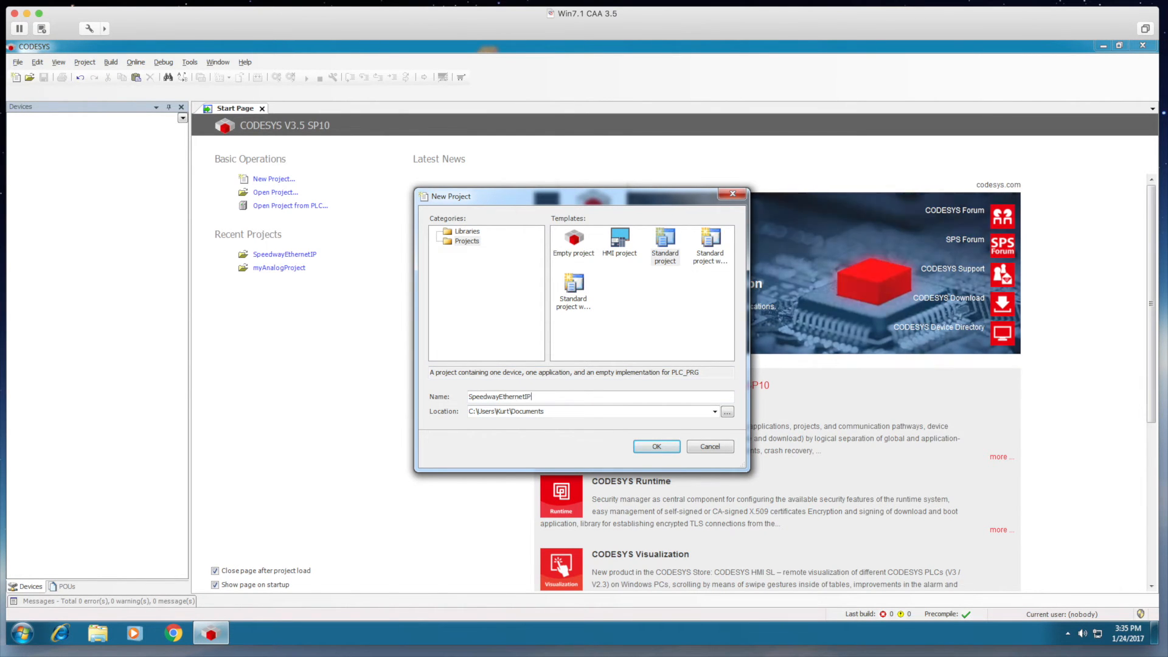
{"action": "left_click", "coordinate": [656, 446]}
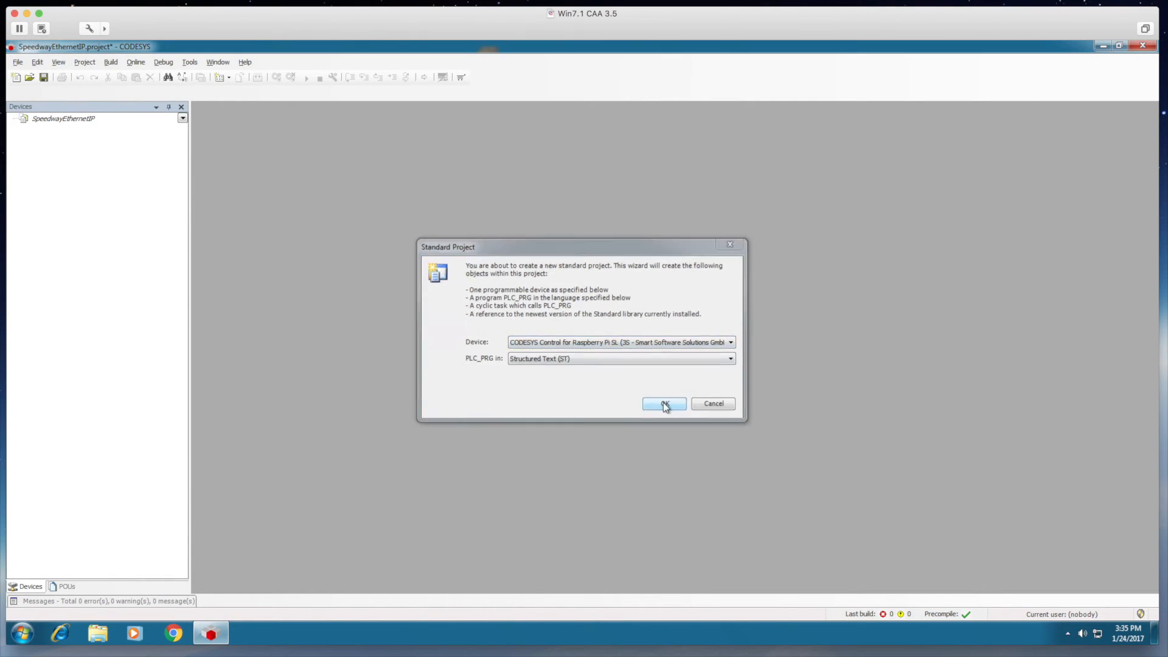
{"action": "left_click", "coordinate": [664, 403]}
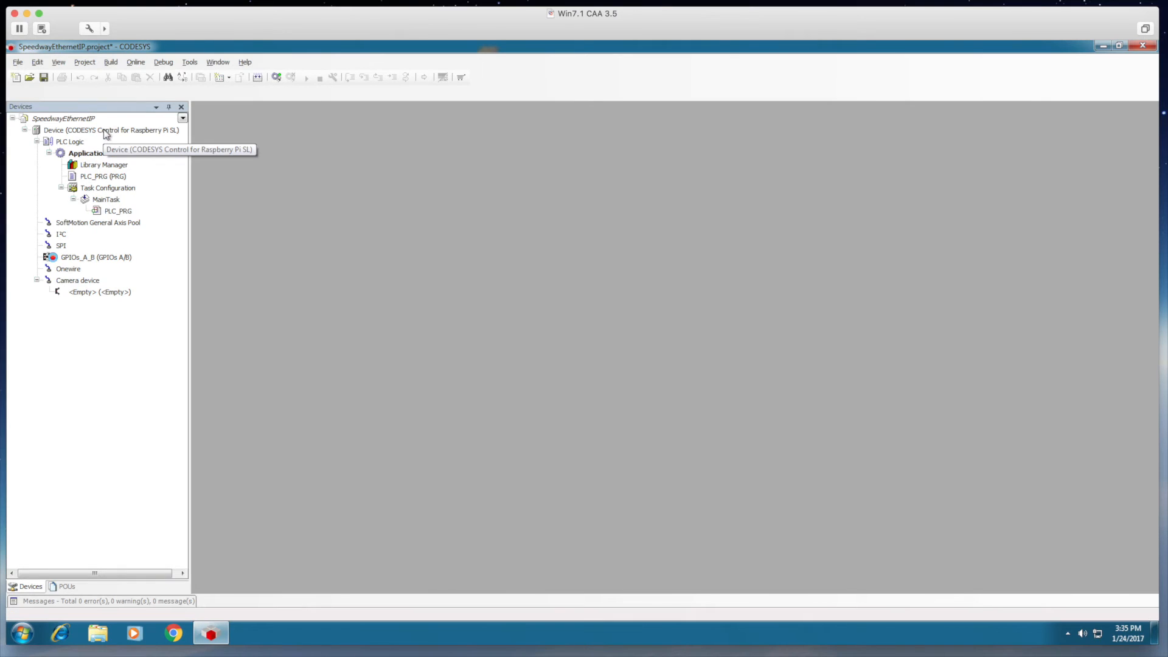
Scan the network from Device communication settings and select raspberrypi under Gateway-1 as active controller.
{"action": "double_click", "coordinate": [112, 130]}
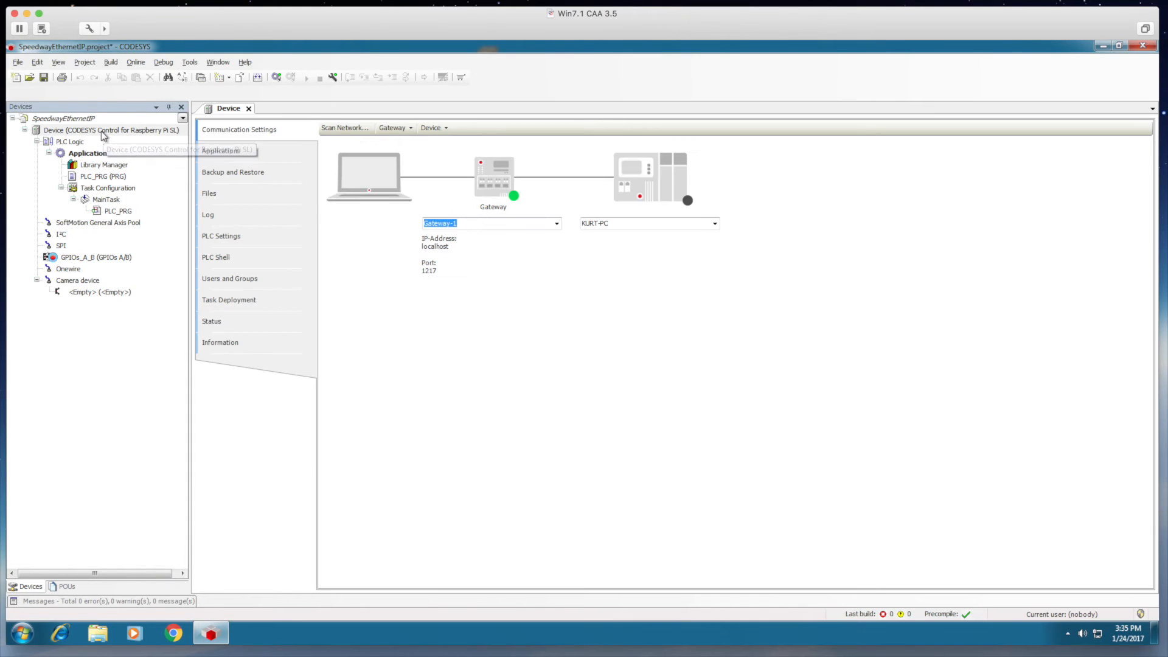
{"action": "left_click", "coordinate": [343, 127]}
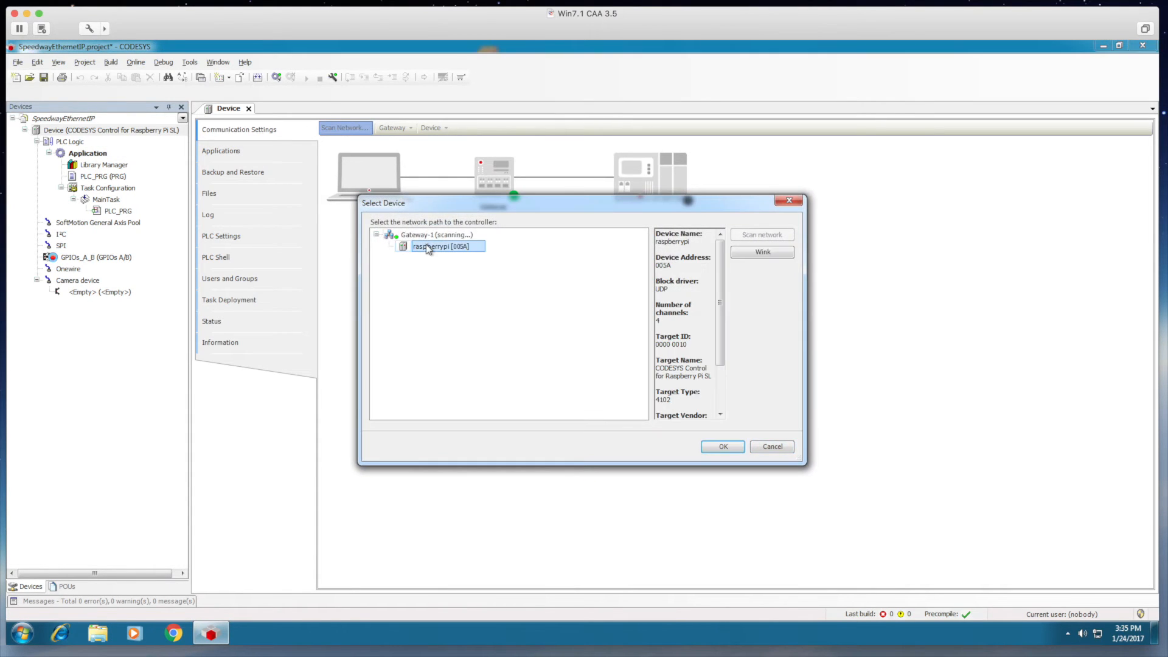
{"action": "left_click", "coordinate": [721, 446]}
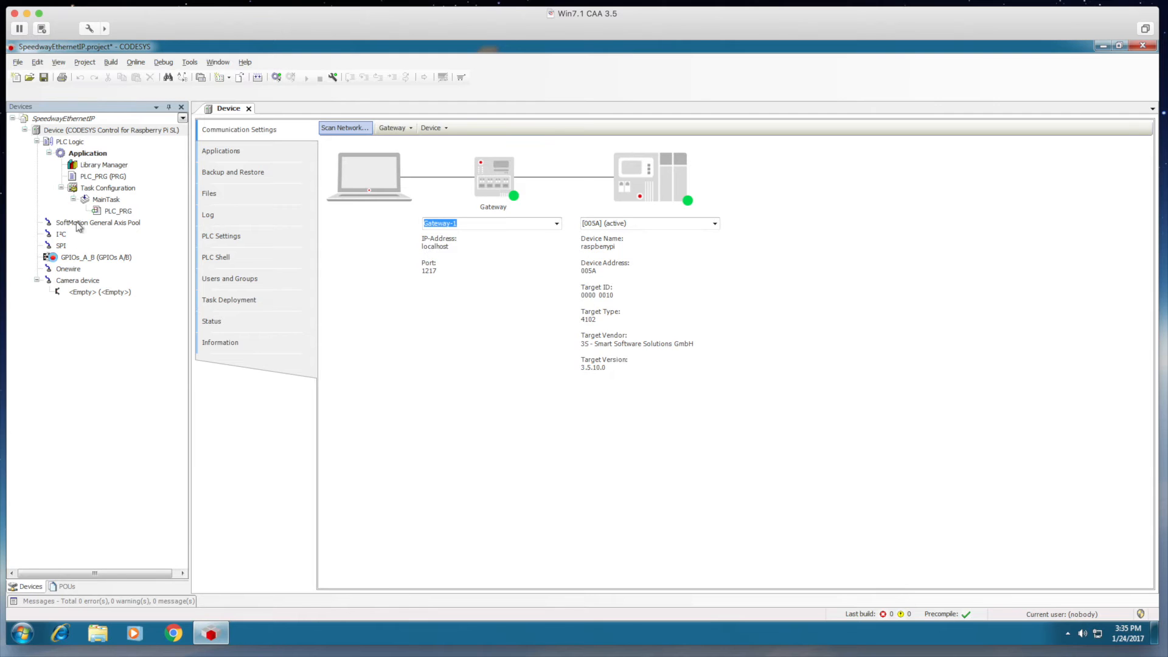
{"action": "left_click", "coordinate": [110, 130]}
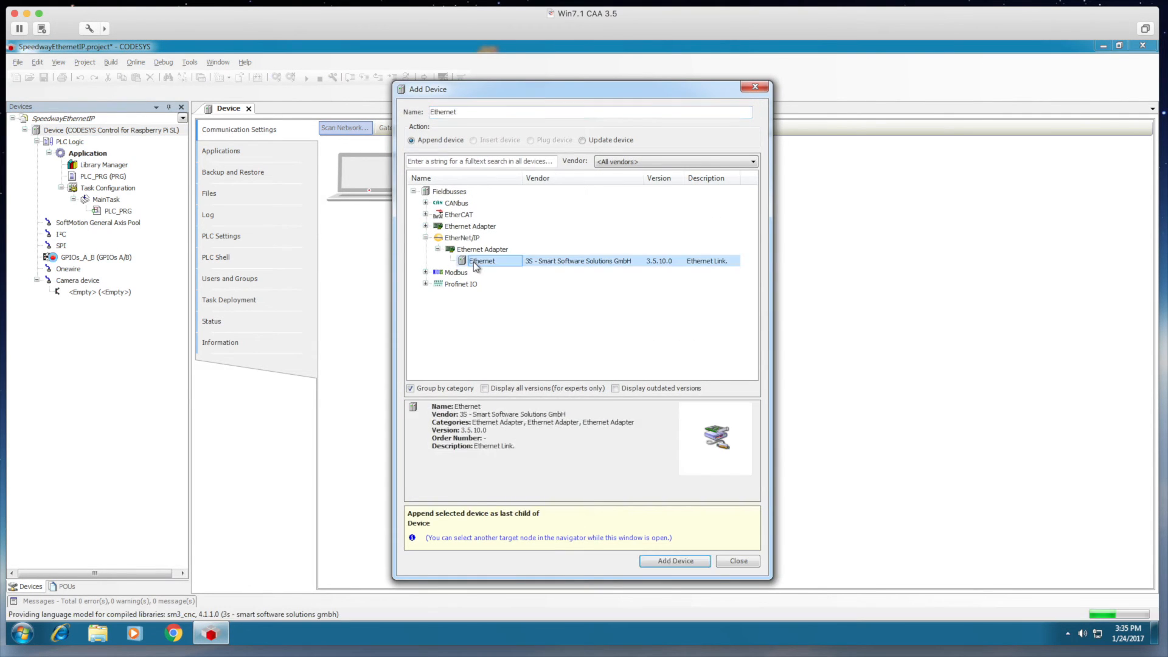
Add an Ethernet adapter with an EtherNet/IP Scanner and a Generic EtherNet/IP device beneath it.
{"action": "left_click", "coordinate": [674, 560]}
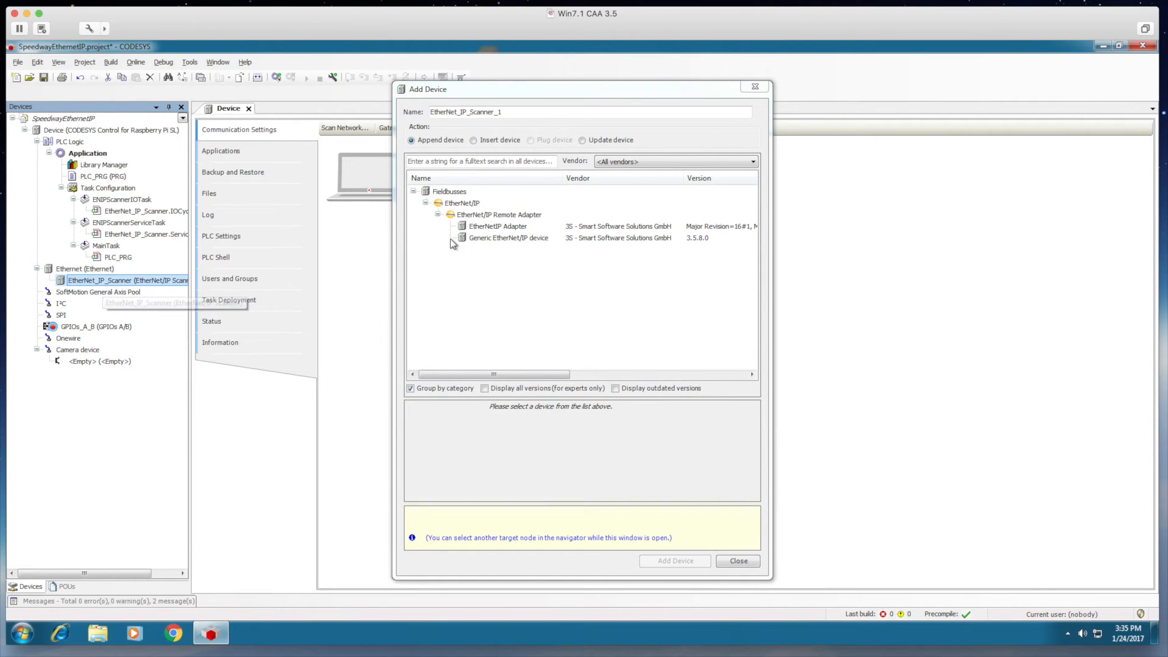
{"action": "left_click", "coordinate": [508, 238]}
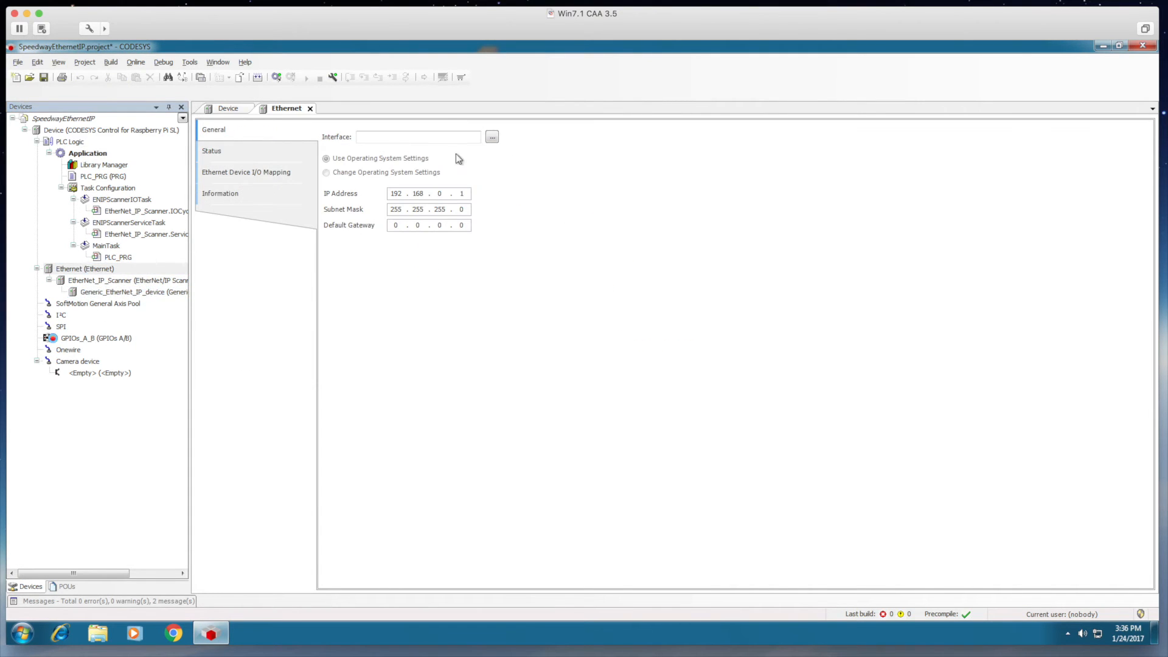
Bind the Ethernet adapter to interface eth0 at 192.168.0.90 and bring up the EtherNet_IP_Scanner settings.
{"action": "left_click", "coordinate": [492, 137]}
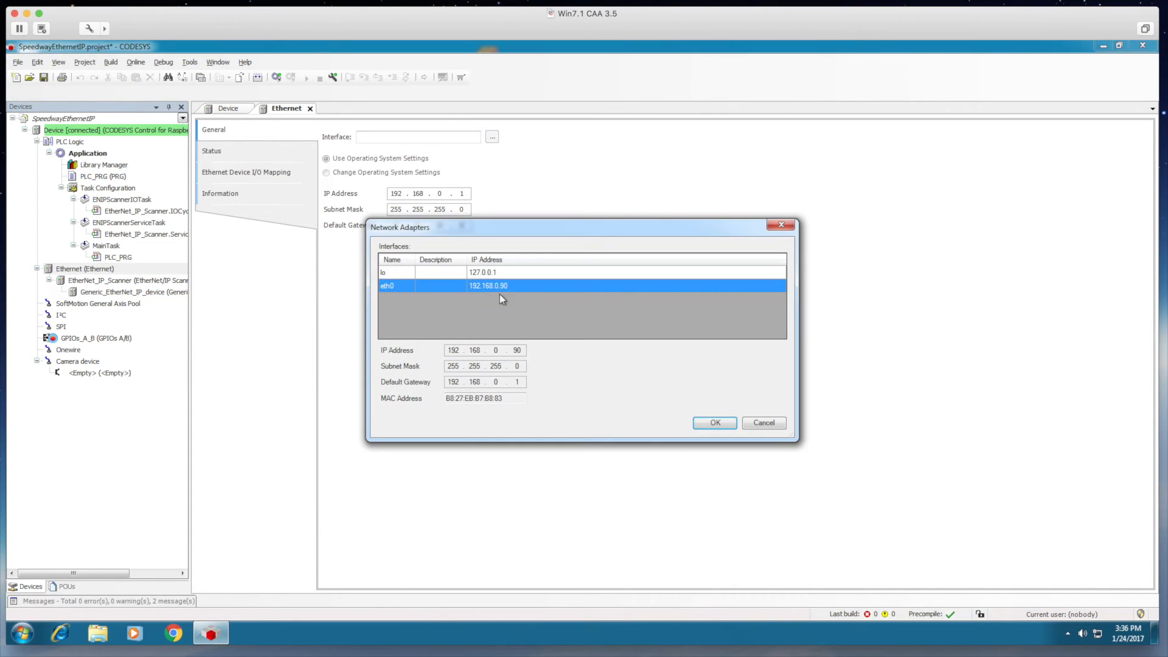
{"action": "left_click", "coordinate": [714, 422]}
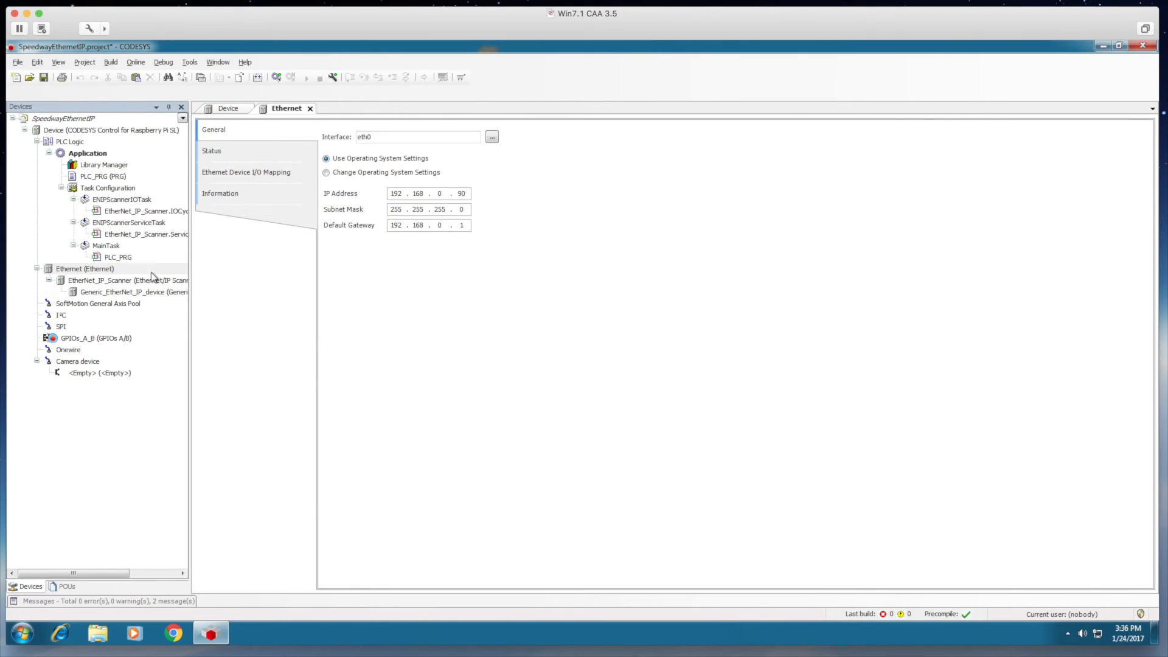
{"action": "double_click", "coordinate": [127, 280]}
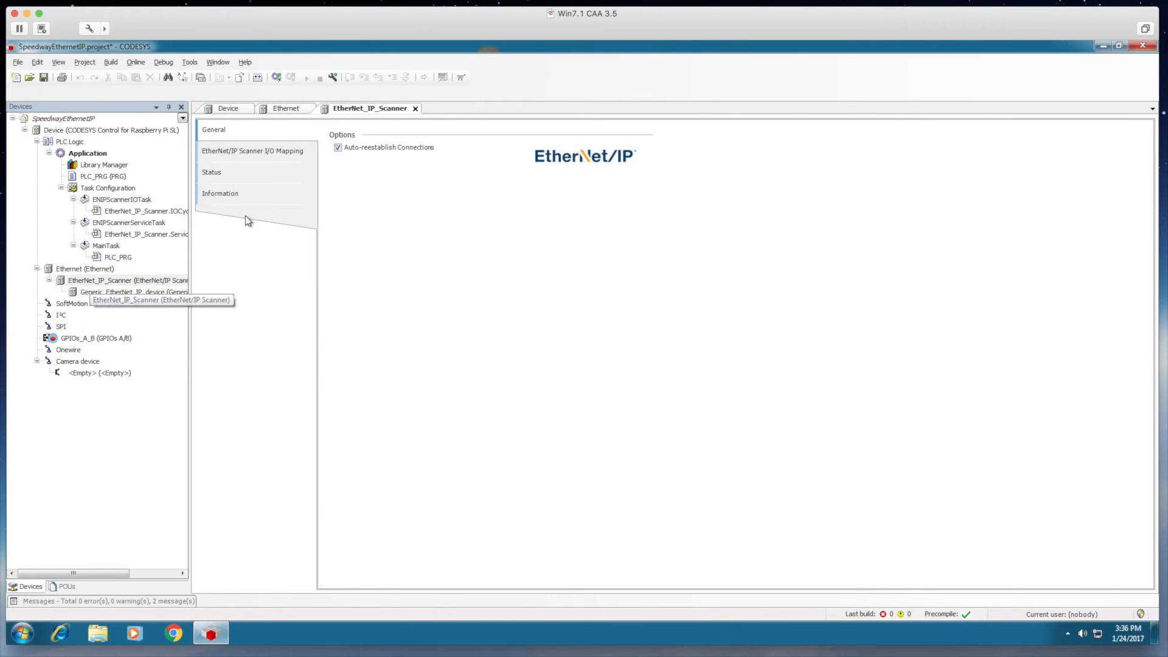
In Generic_EtherNet_IP_device's Connections list, add a new connection toward 192.168.0.123.
{"action": "double_click", "coordinate": [132, 292]}
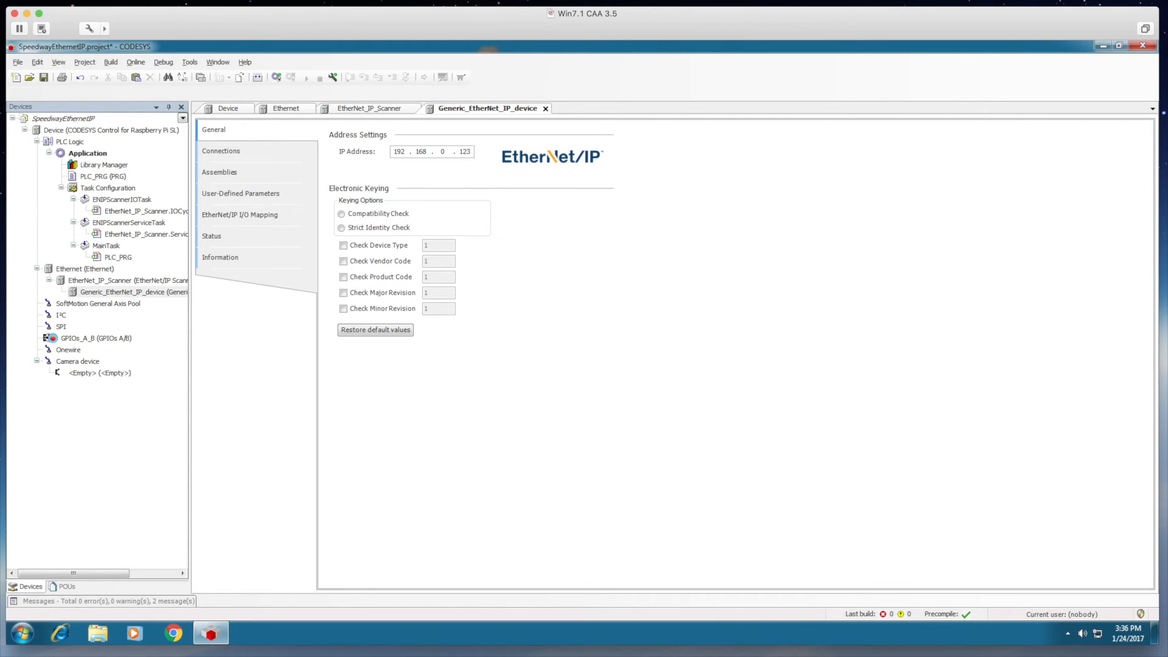
{"action": "left_click", "coordinate": [220, 150]}
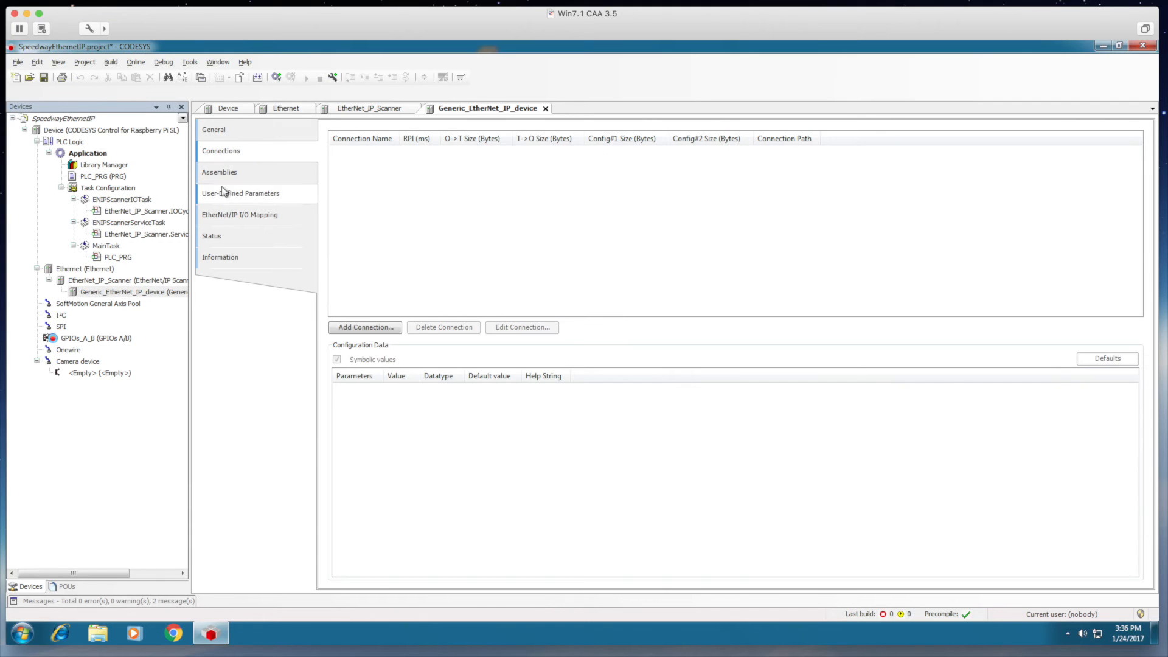
{"action": "left_click", "coordinate": [365, 327]}
{"action": "type", "text": "65"}
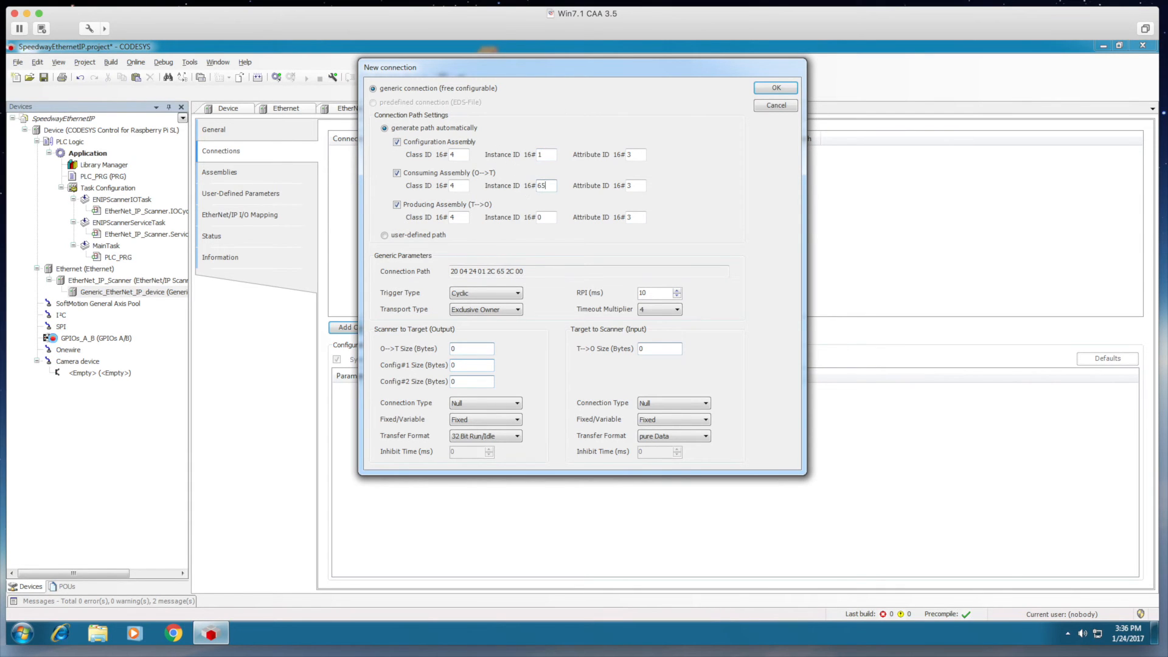
Set the producing instance to 6B and the T->O input size to 9 bytes.
{"action": "type", "text": "6"}
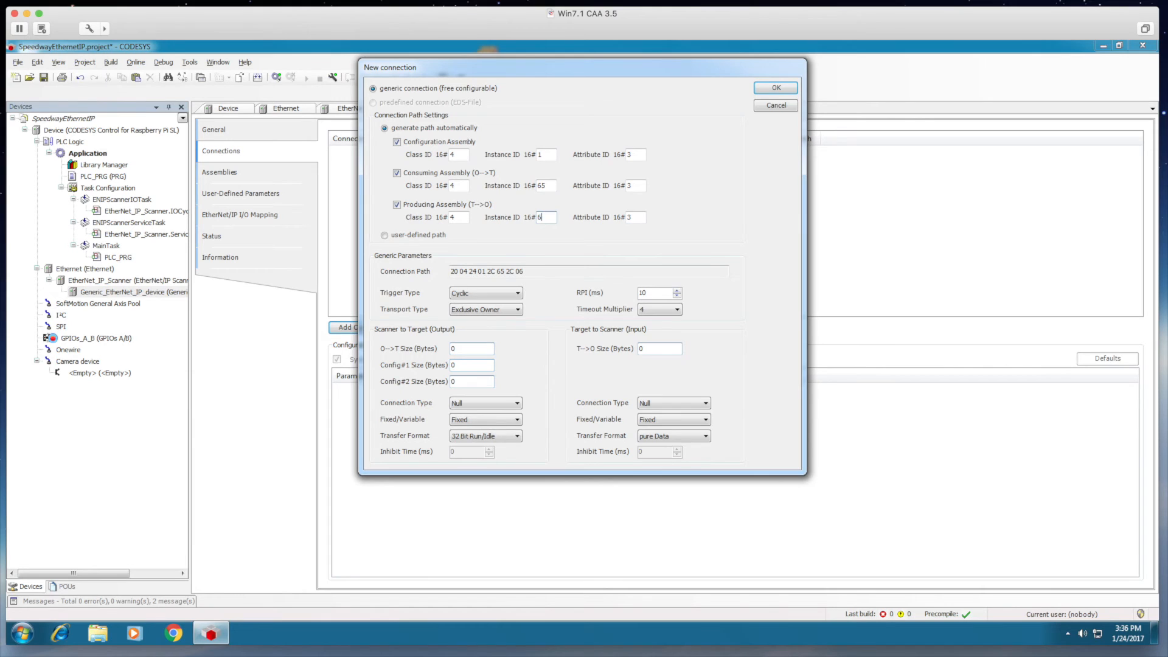
{"action": "type", "text": "B"}
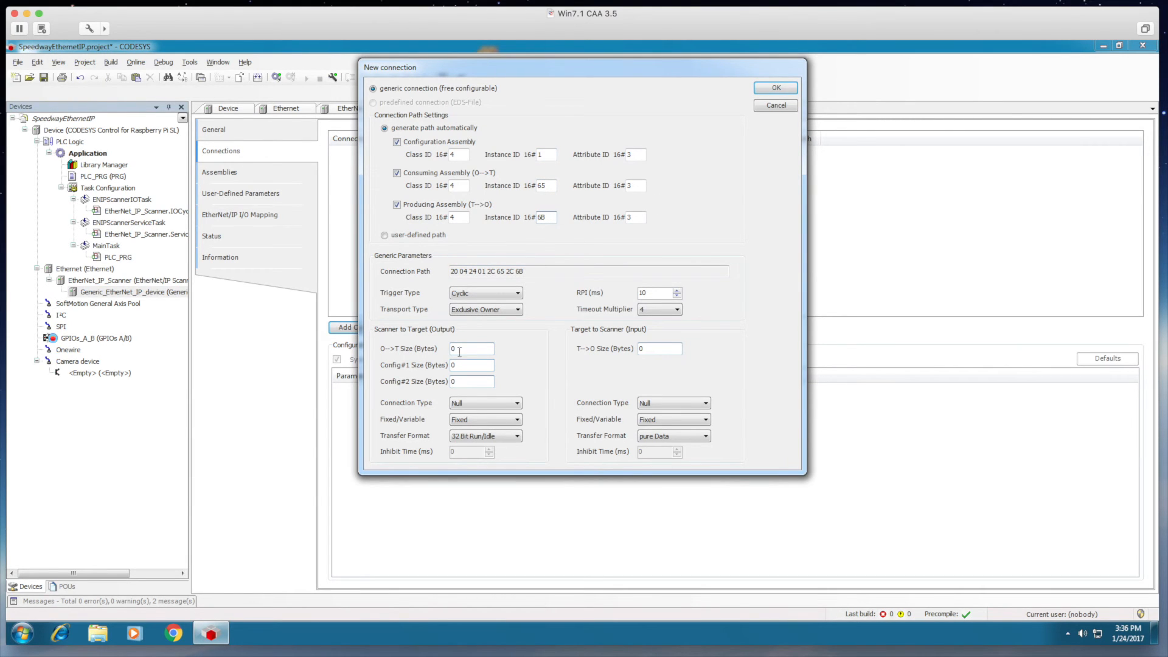
{"action": "left_click", "coordinate": [659, 348]}
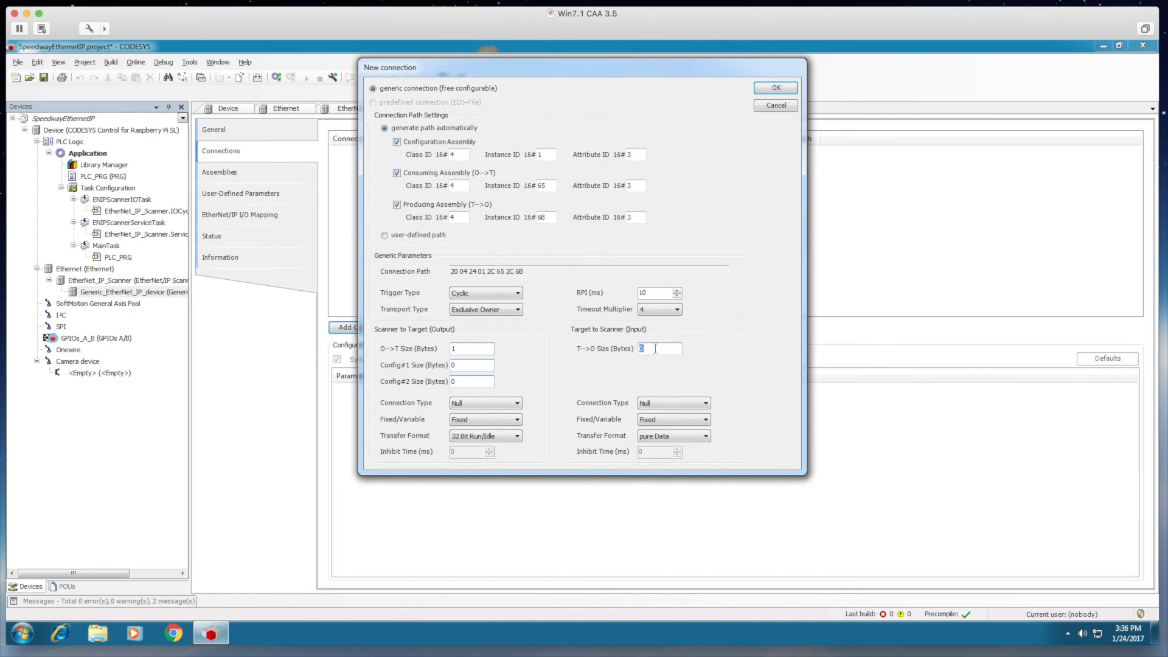
{"action": "type", "text": "9"}
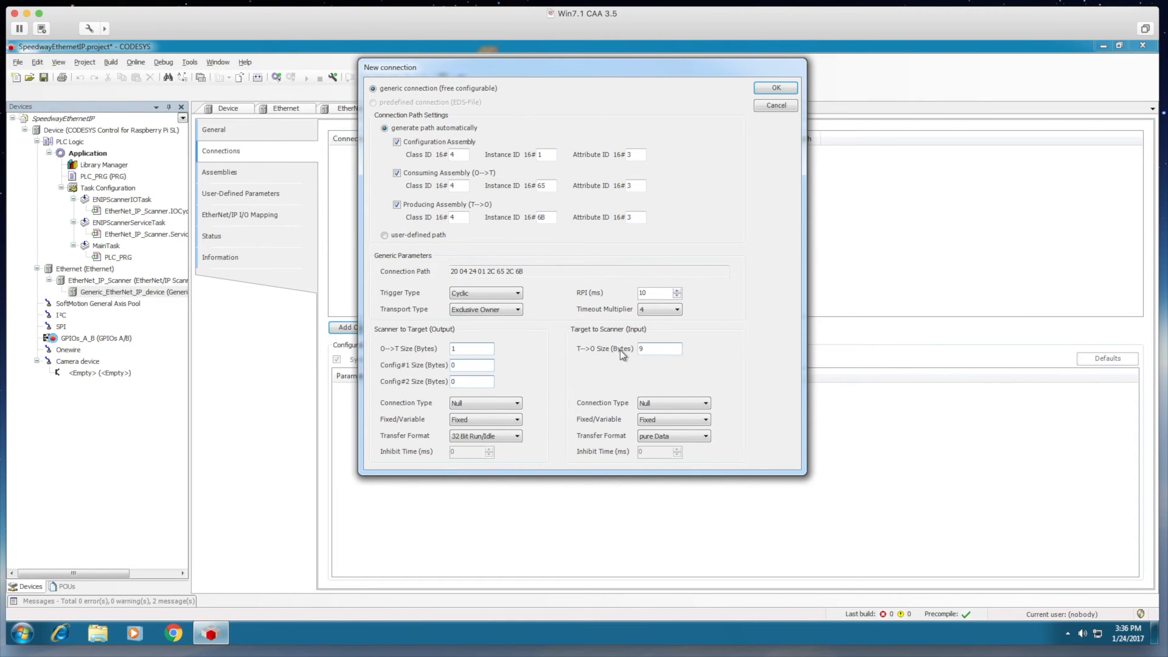
Make the output connection Point to Point and the input Multicast, then confirm the connection.
{"action": "left_click", "coordinate": [516, 403]}
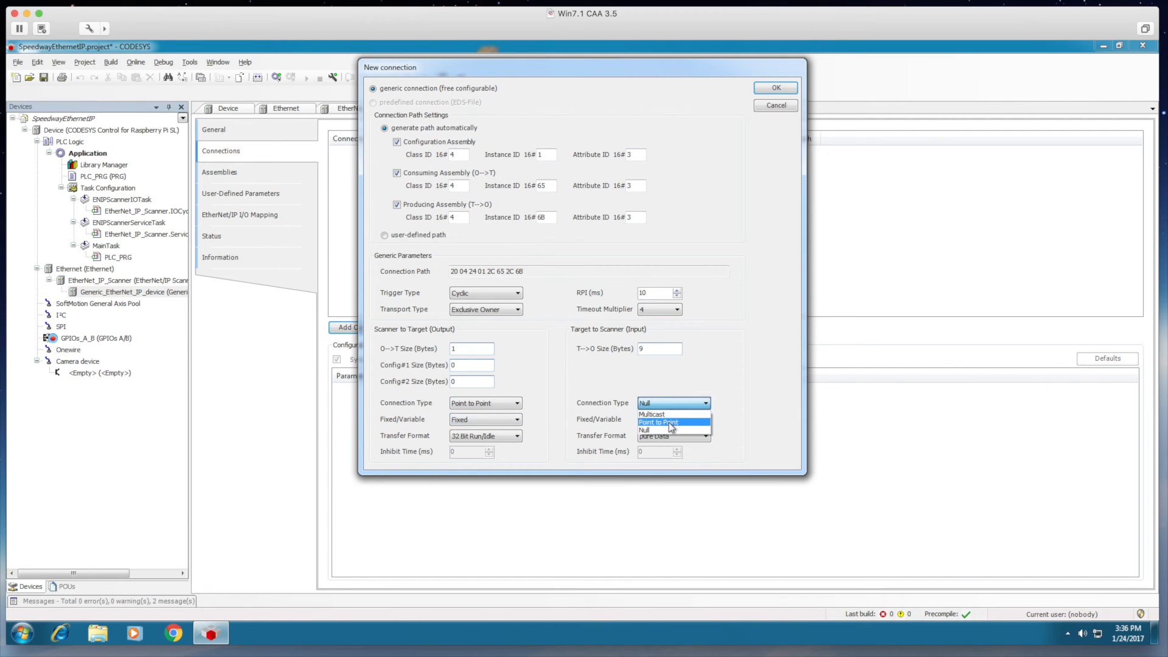
{"action": "left_click", "coordinate": [652, 414]}
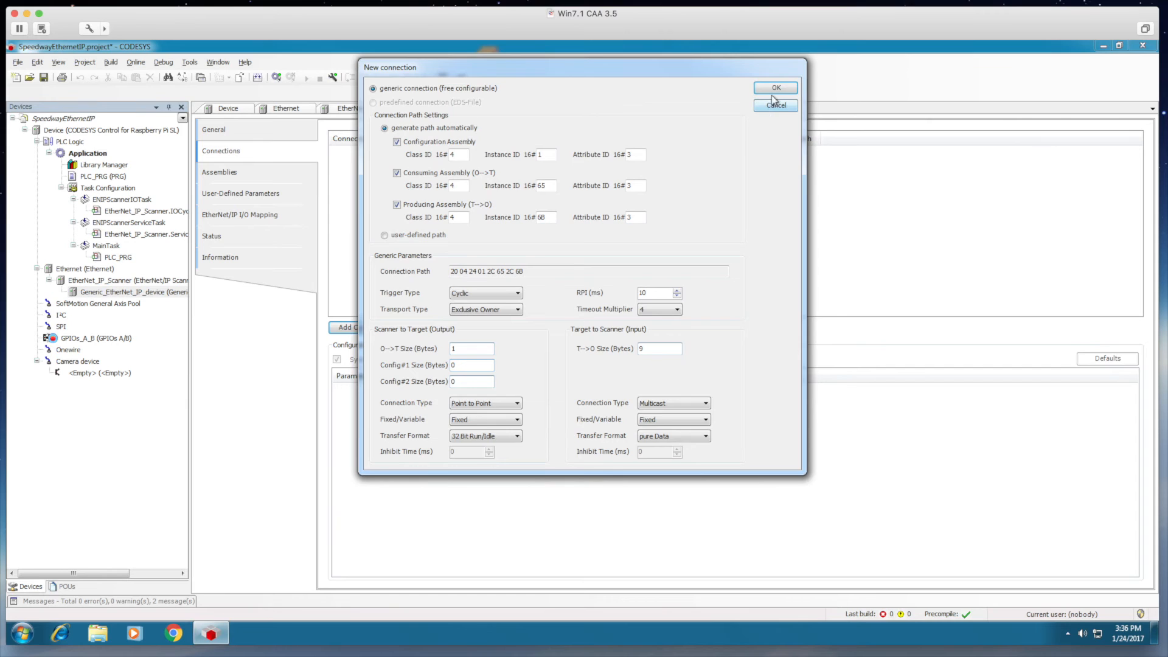
{"action": "left_click", "coordinate": [775, 87]}
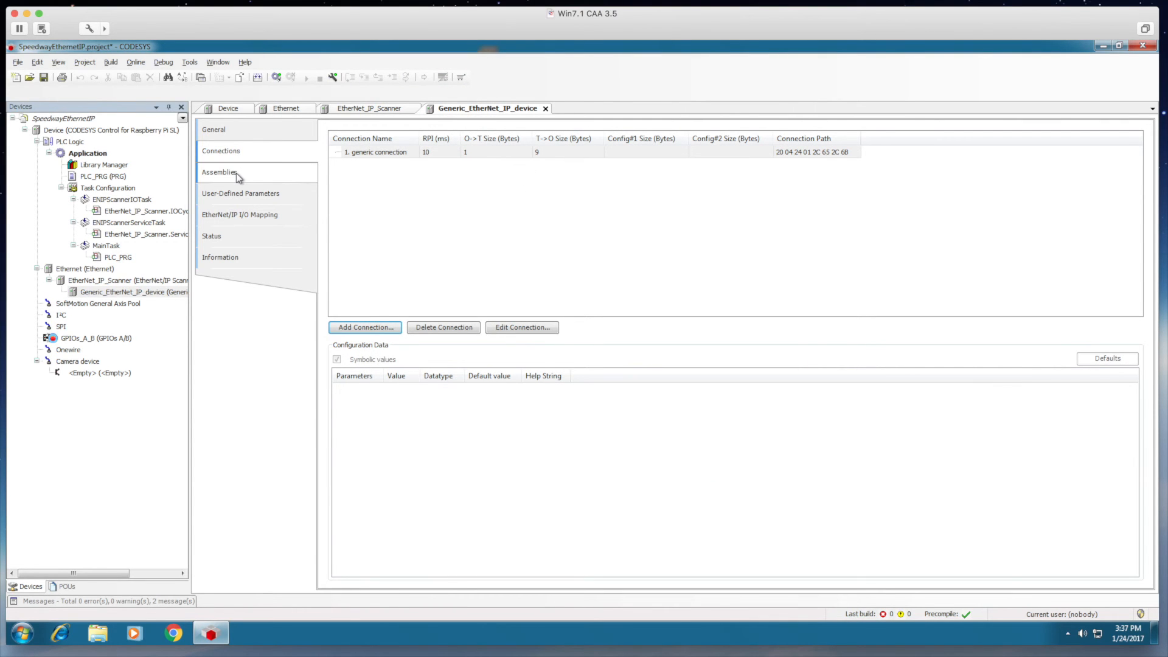
Remove the placeholder parameter from the device's input assembly.
{"action": "left_click", "coordinate": [219, 172]}
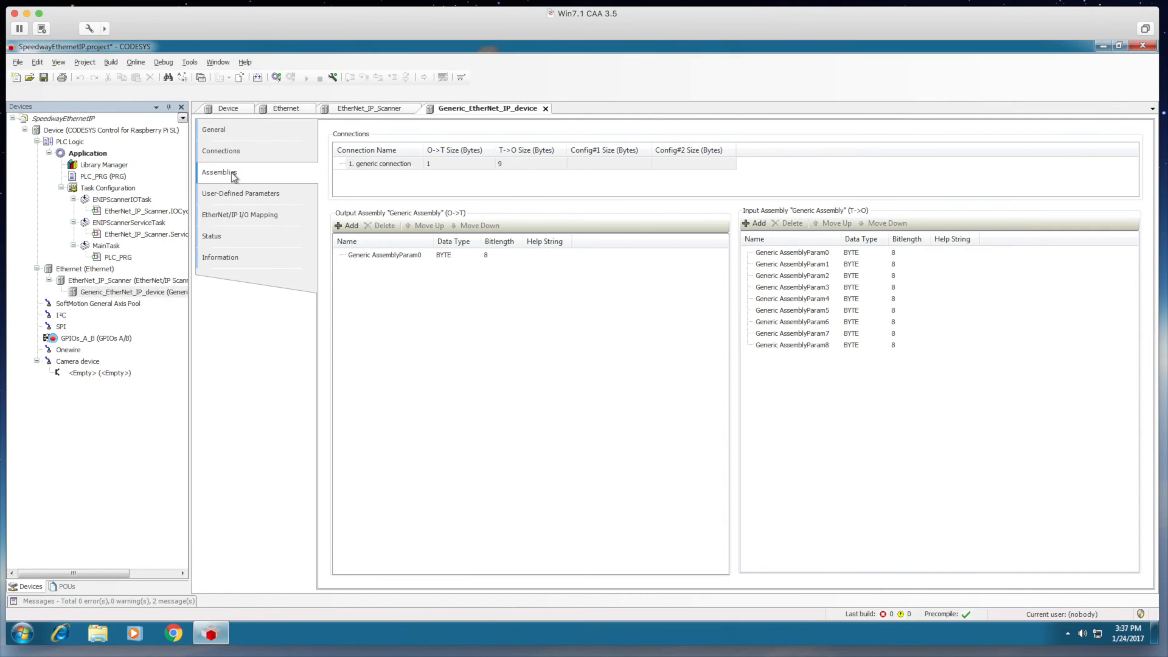
{"action": "left_click", "coordinate": [793, 251]}
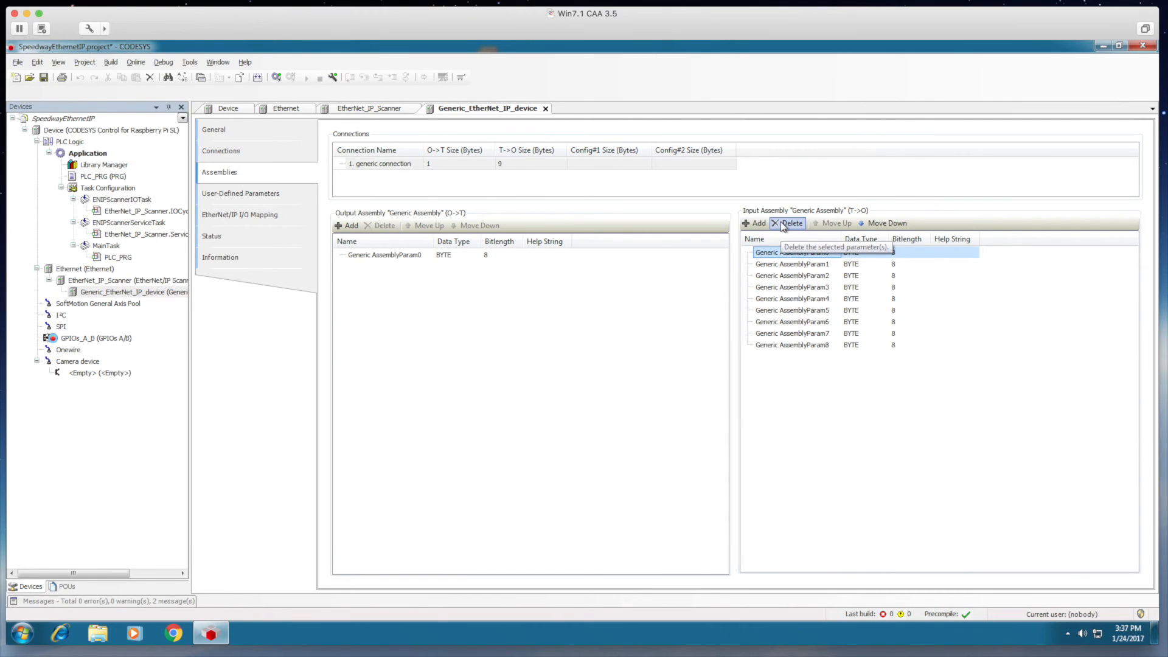
{"action": "left_click", "coordinate": [791, 223]}
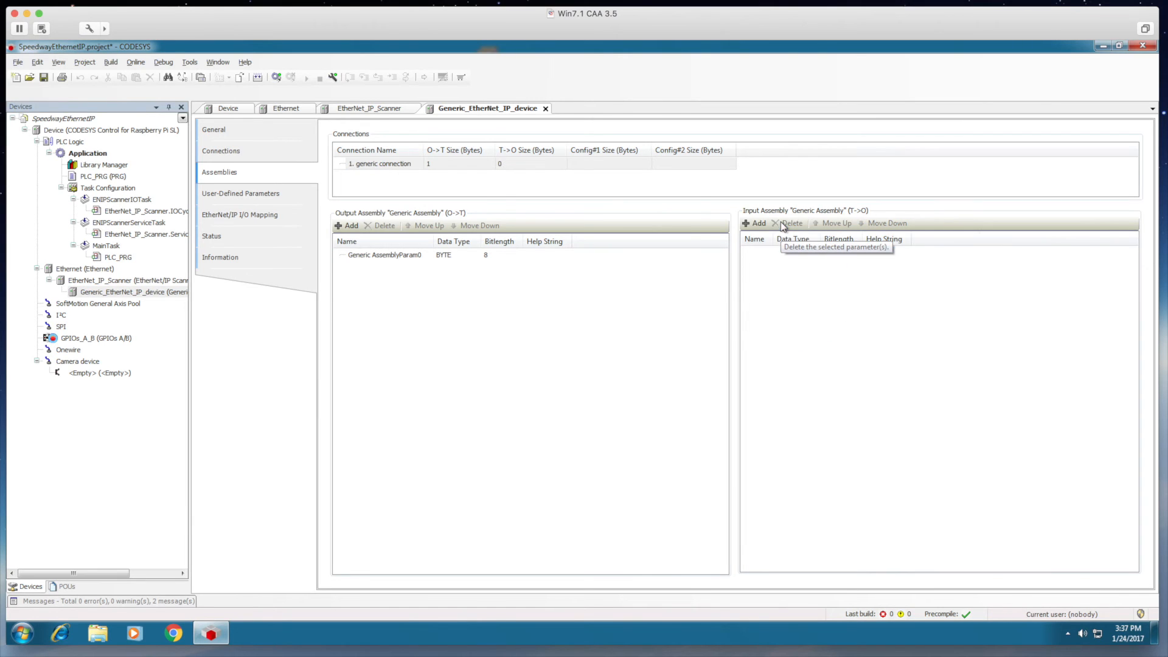
Add analog channels AI_Channel1 to AI_Channel4 as 16-bit INT parameters.
{"action": "left_click", "coordinate": [755, 223]}
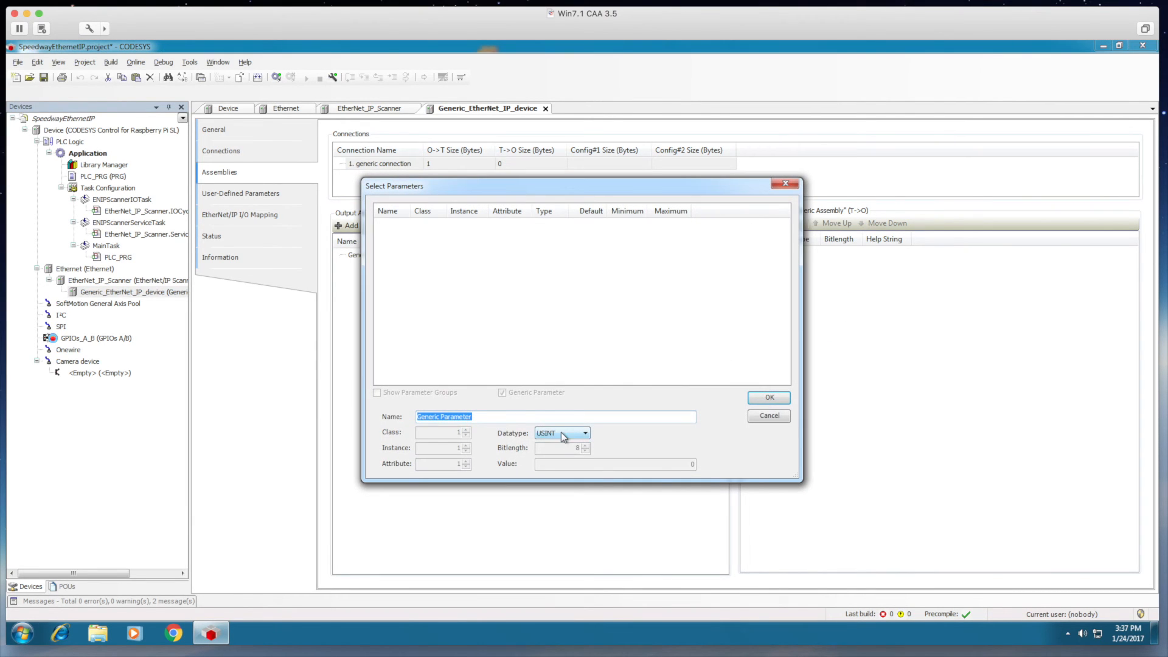
{"action": "left_click", "coordinate": [555, 416]}
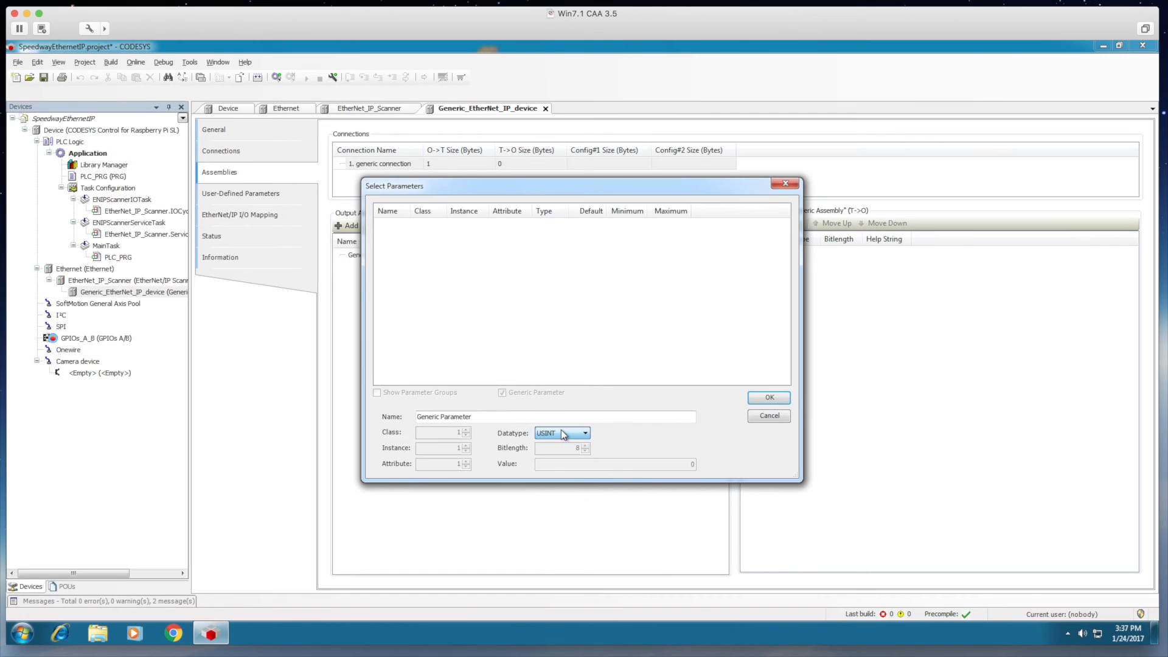
{"action": "left_click", "coordinate": [561, 433]}
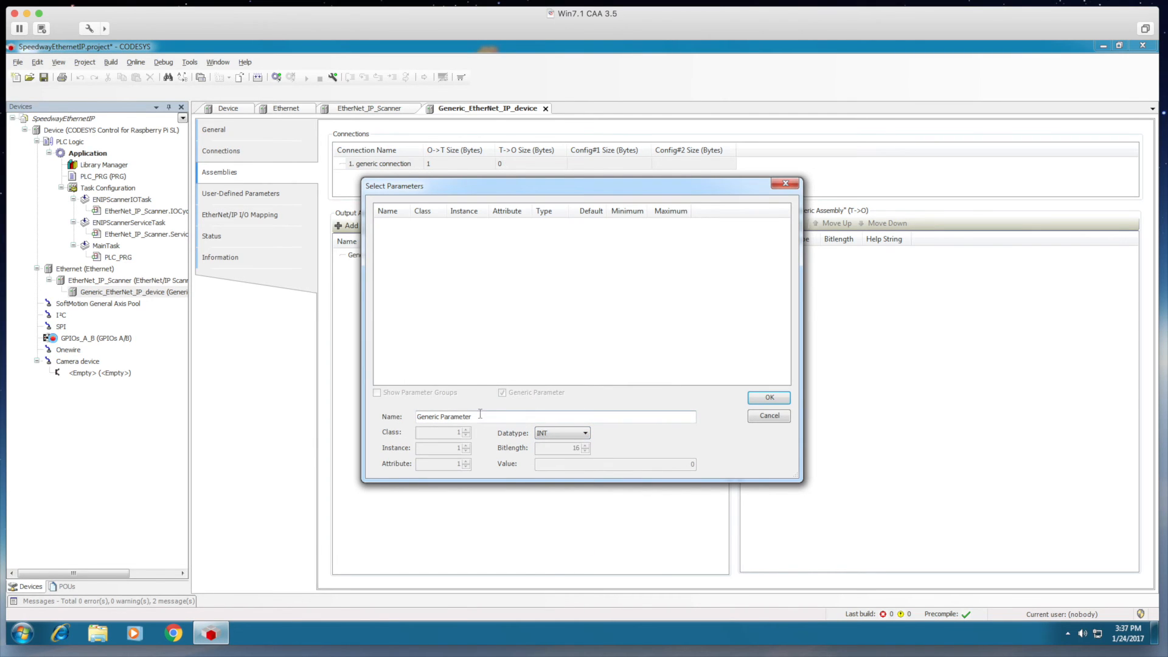
{"action": "type", "text": "AI_Channel1"}
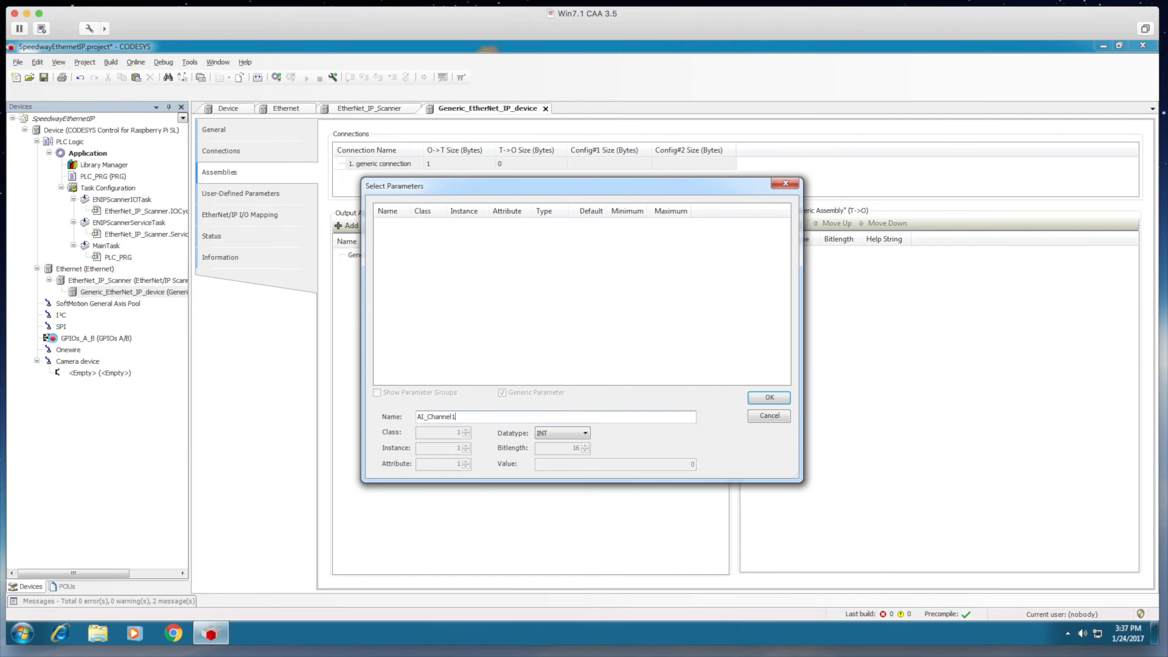
{"action": "left_click", "coordinate": [768, 397]}
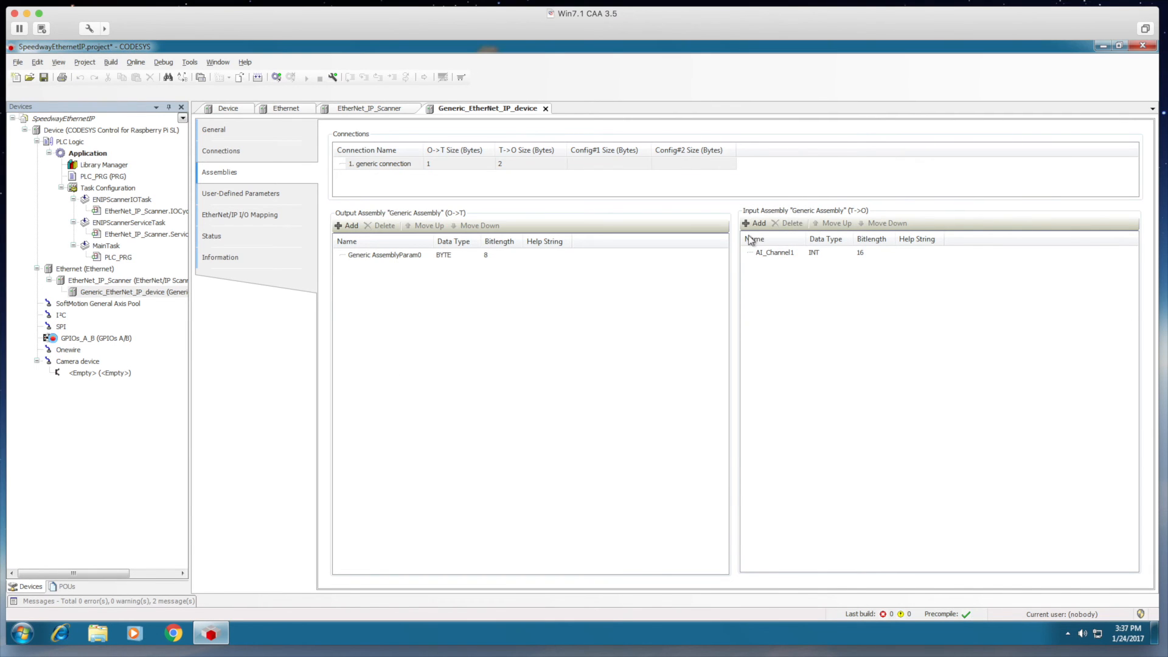
{"action": "left_click", "coordinate": [754, 223]}
{"action": "type", "text": "AI_Channel3"}
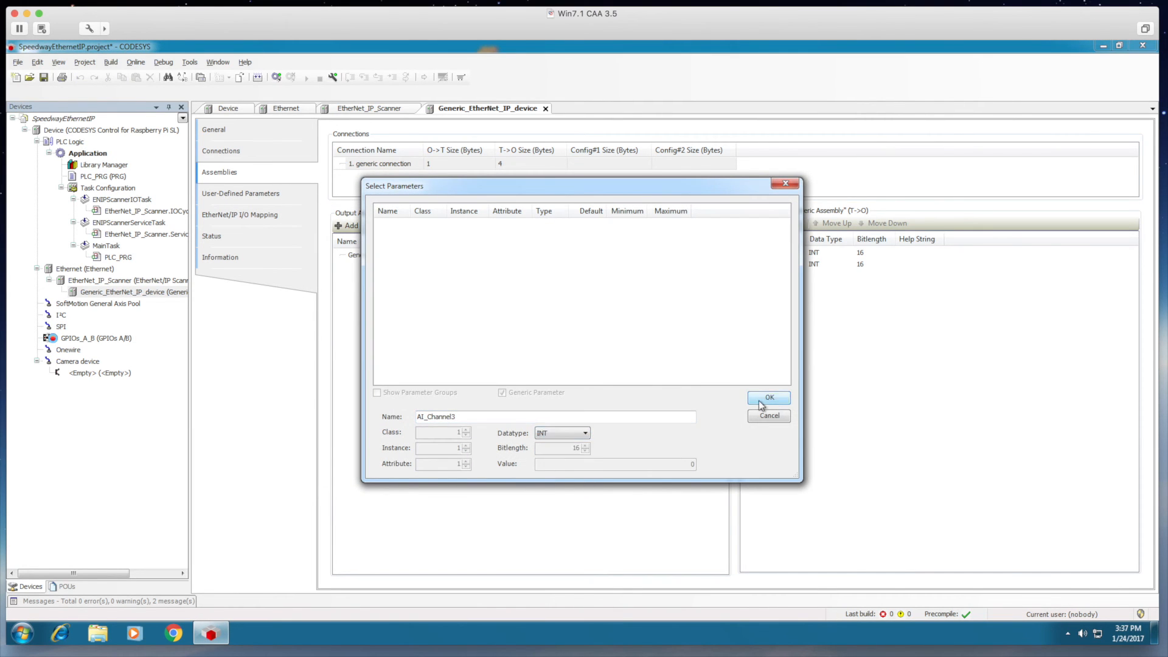
{"action": "left_click", "coordinate": [769, 398]}
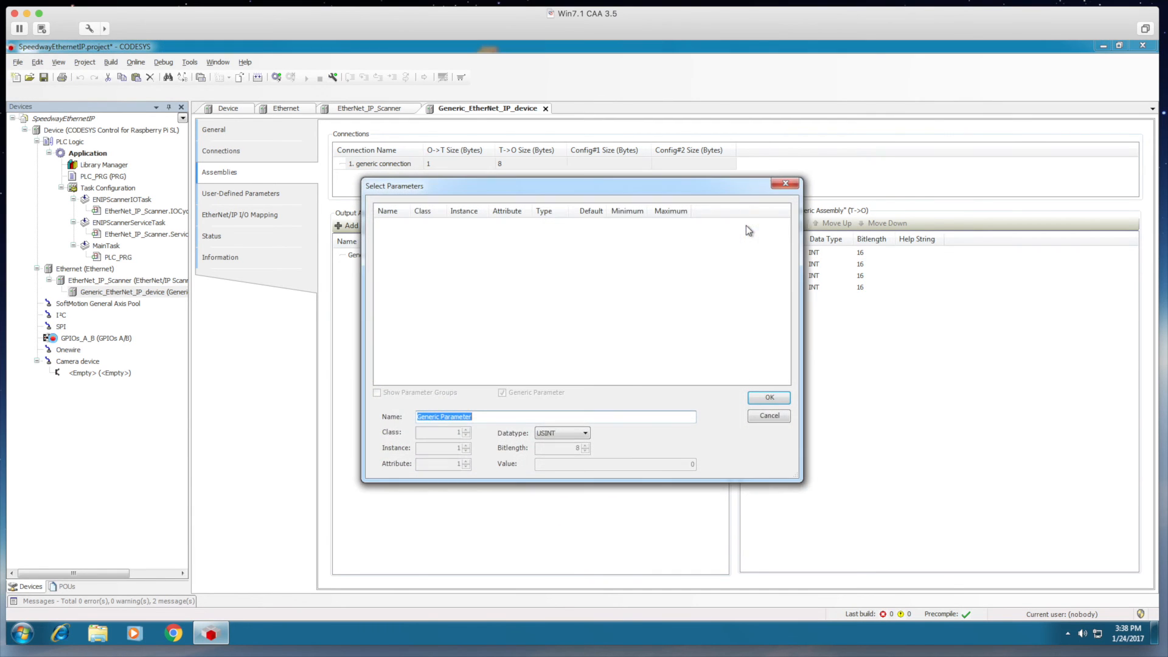
Add the DI_Channels USINT byte to the input assembly.
{"action": "type", "text": "DI_Channels"}
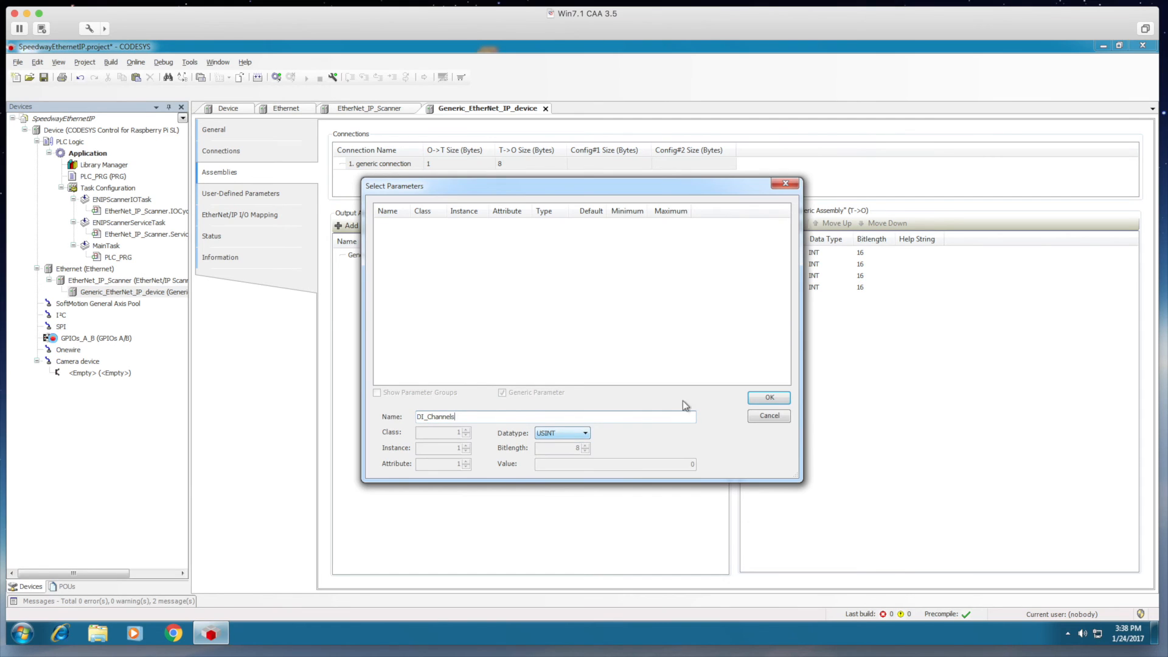
{"action": "left_click", "coordinate": [769, 397]}
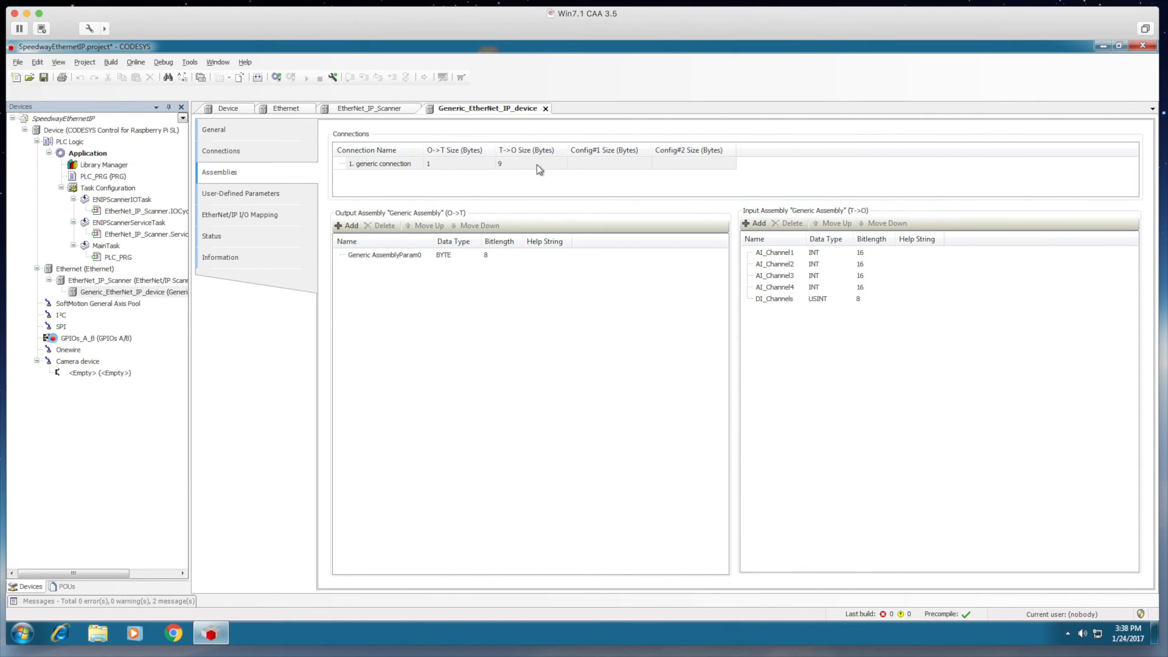
Add a DO_Channels USINT byte as the output assembly parameter.
{"action": "left_click", "coordinate": [347, 226]}
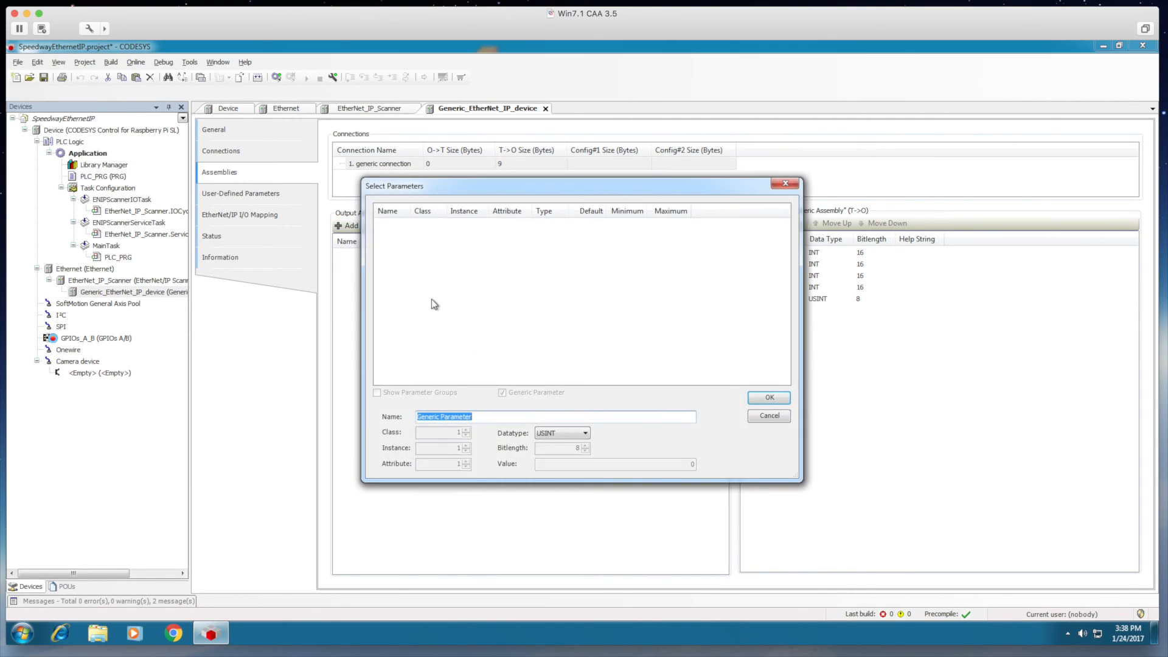
{"action": "type", "text": "DO_Channels"}
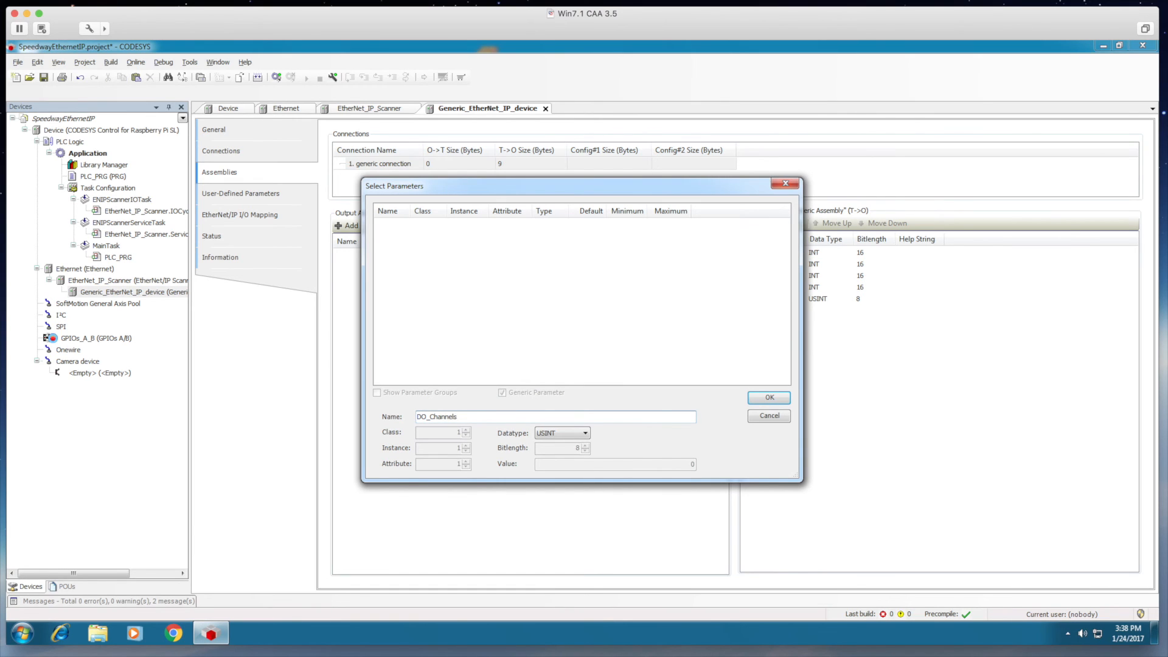
{"action": "left_click", "coordinate": [770, 397]}
{"action": "type", "text": "myEIPAnalogIn"}
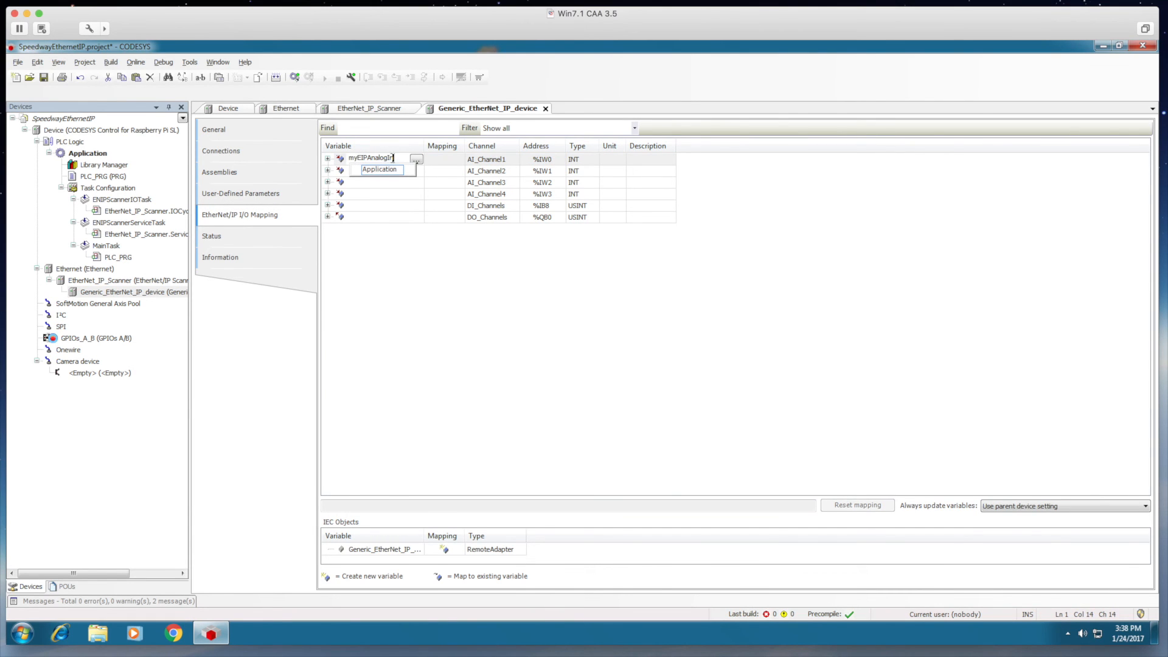
Map the DO_Channels output to a new variable myEIPOutputByte.
{"action": "left_click", "coordinate": [371, 217]}
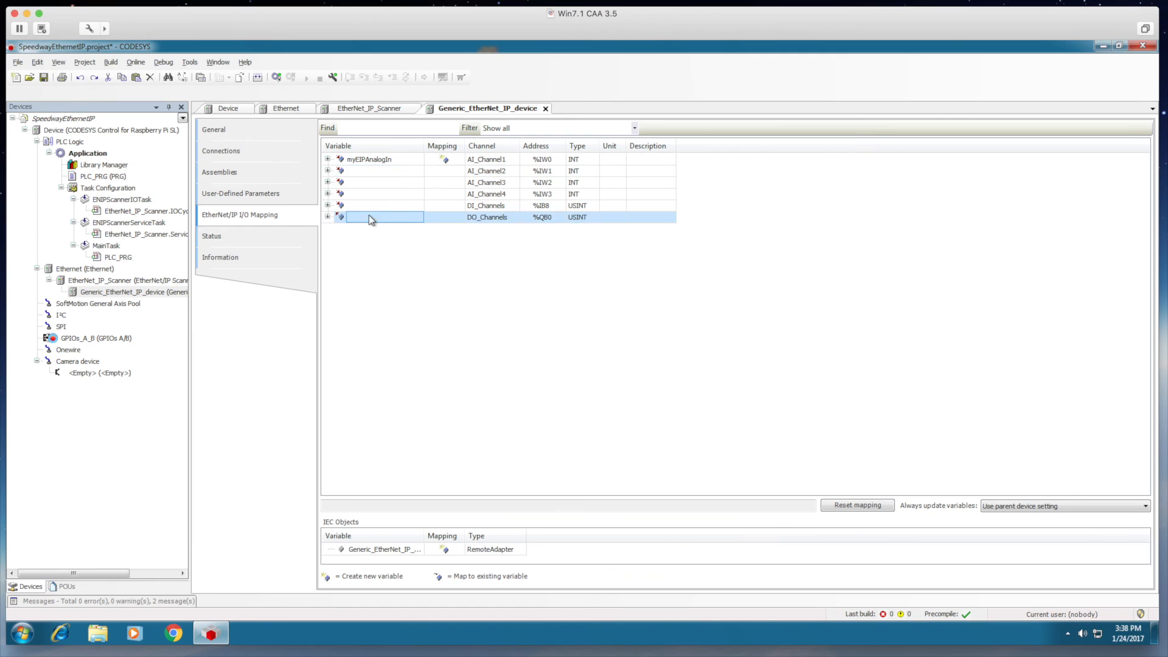
{"action": "type", "text": "myEIPOutputByte"}
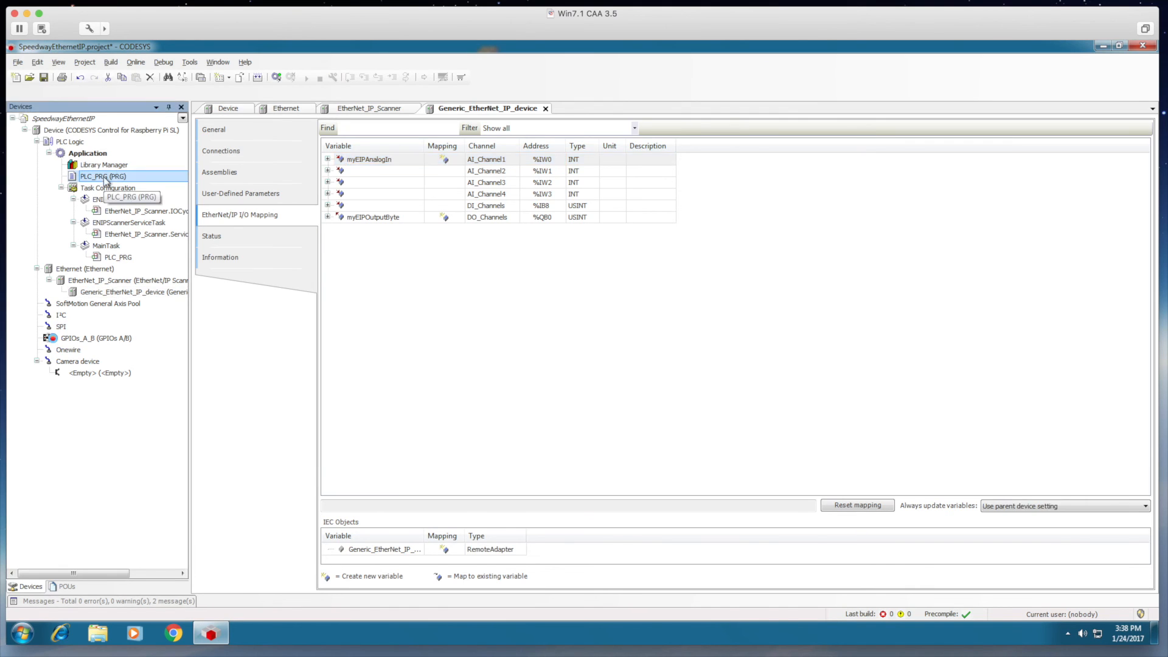
In PLC_PRG, write localAnalogVal := myEIPAnalogIn using the Input Assistant.
{"action": "double_click", "coordinate": [103, 176]}
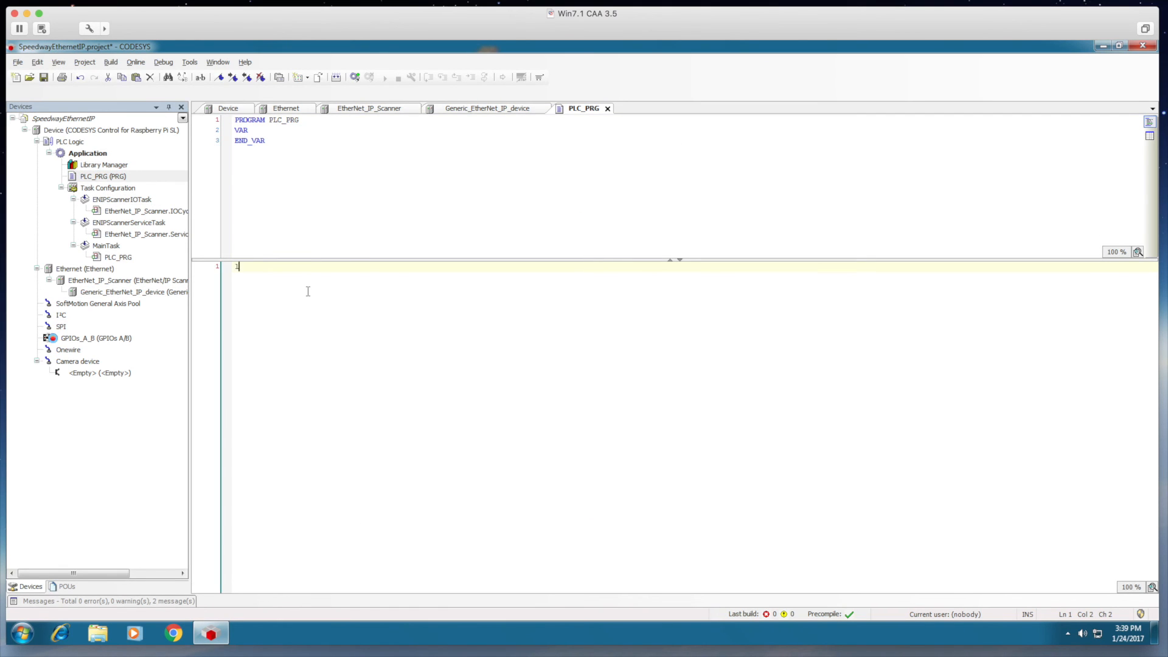
{"action": "type", "text": "localAnalog"}
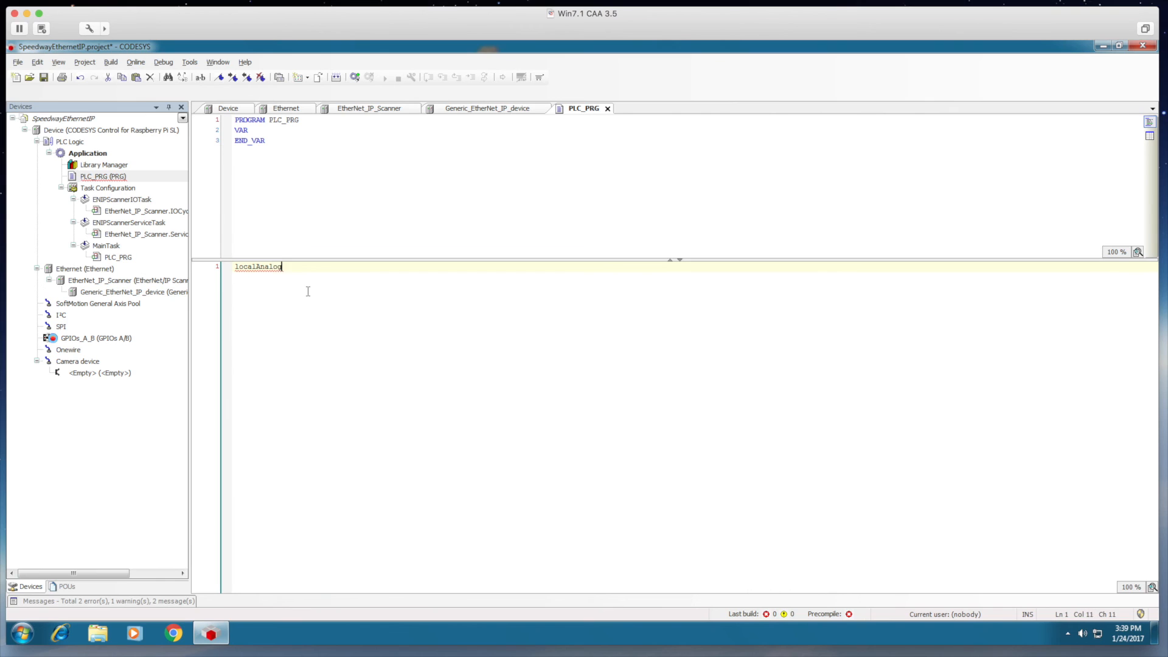
{"action": "type", "text": "Val :="}
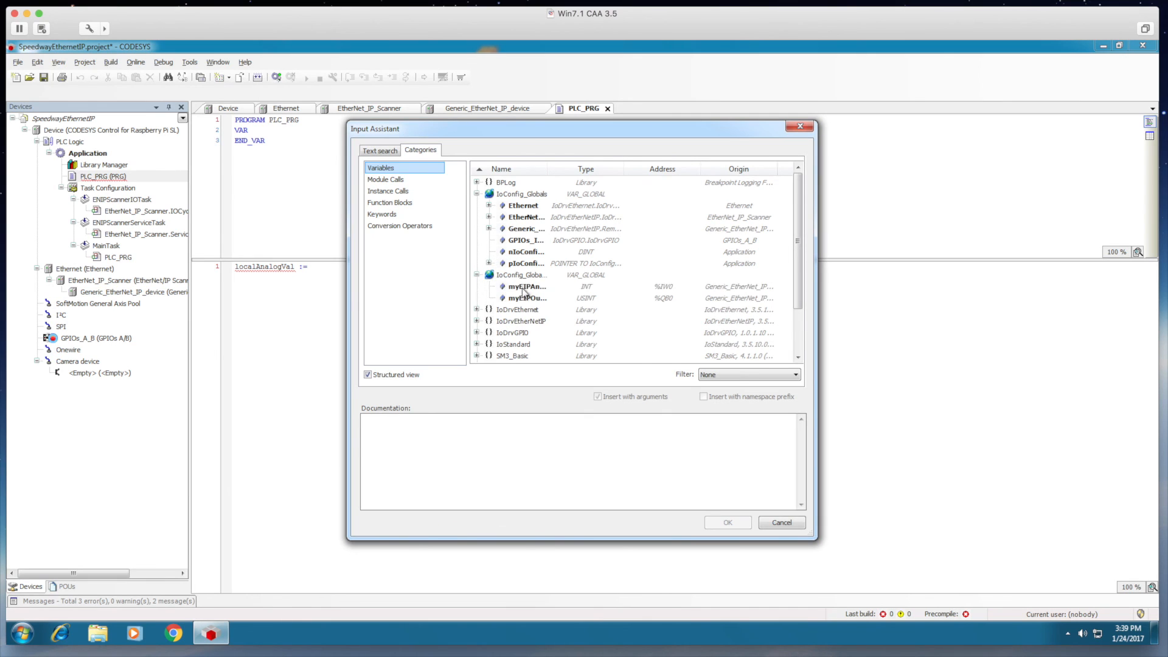
{"action": "left_click", "coordinate": [727, 522]}
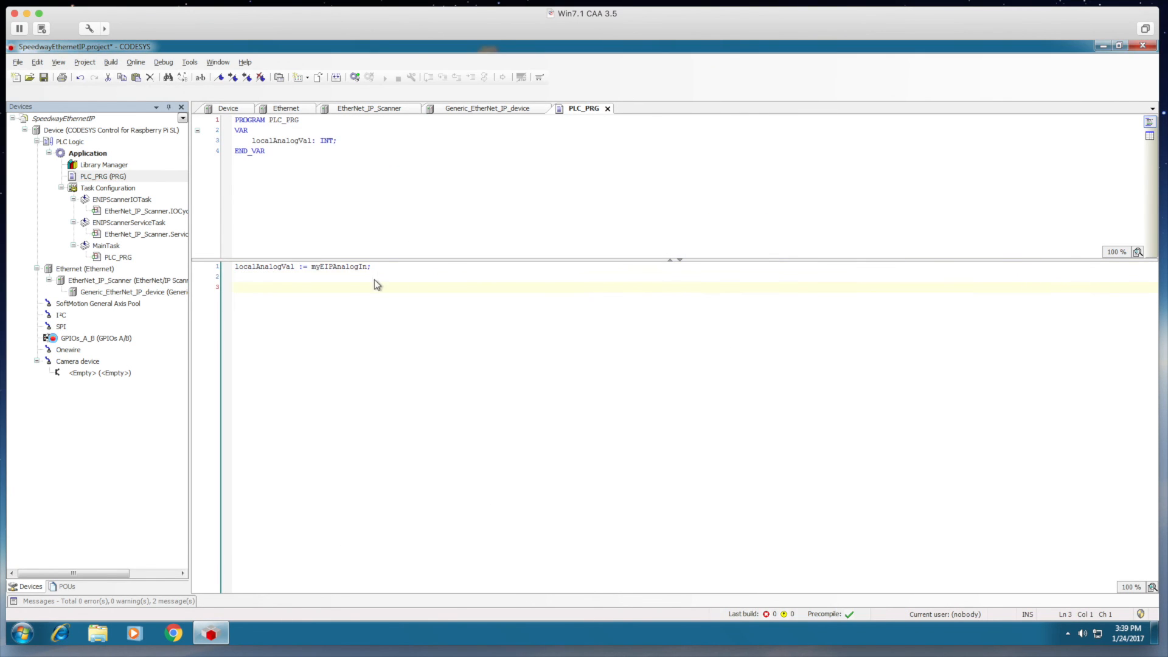
Add myEIPOutputByte := myEIPOutputByte + 1 to increment the output each cycle.
{"action": "type", "text": "myEIPOutputByte"}
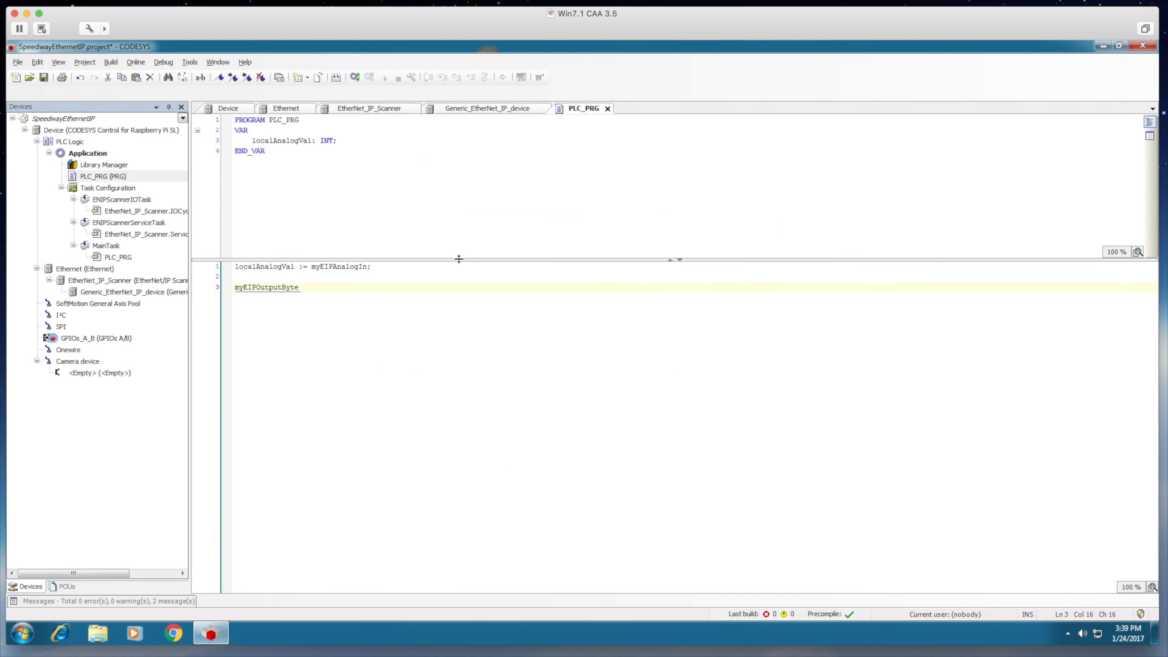
{"action": "type", "text": ":="}
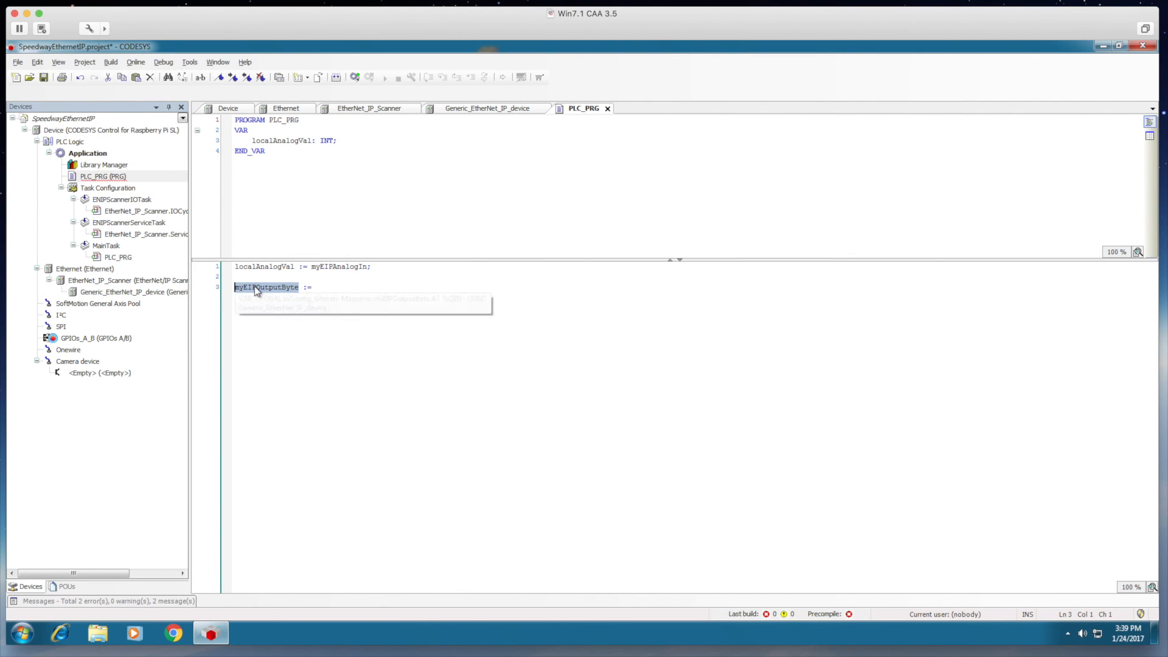
{"action": "type", "text": "myEIPOutputByte :="}
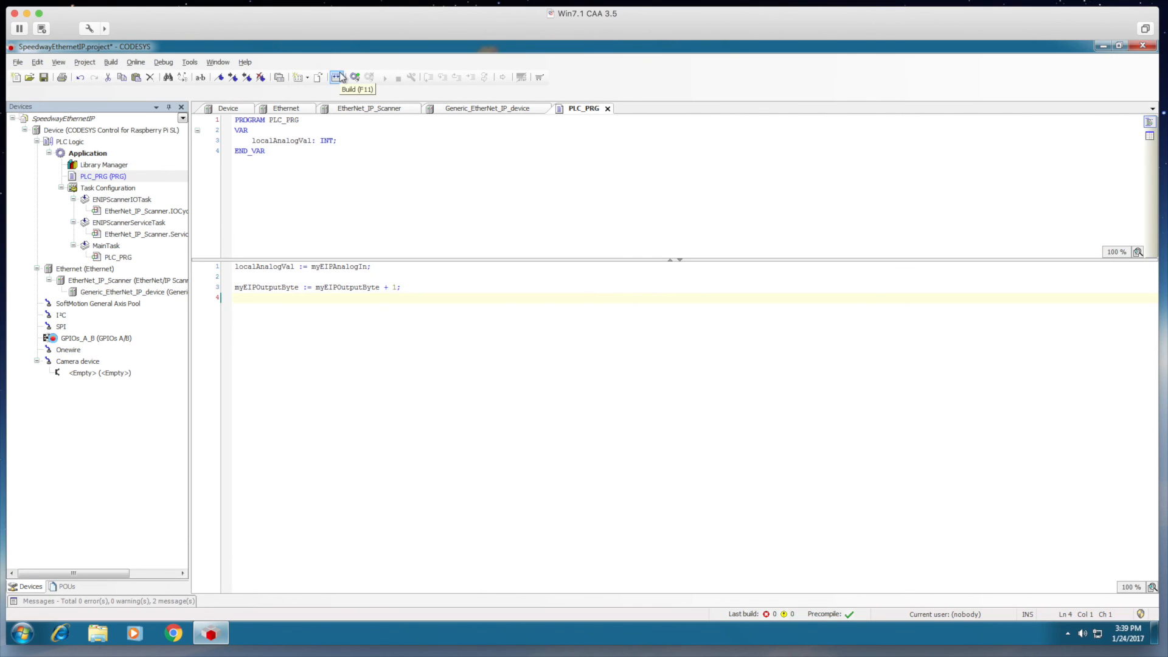
Log in, download the application to the Raspberry Pi, start it and view the device's online status.
{"action": "left_click", "coordinate": [336, 77]}
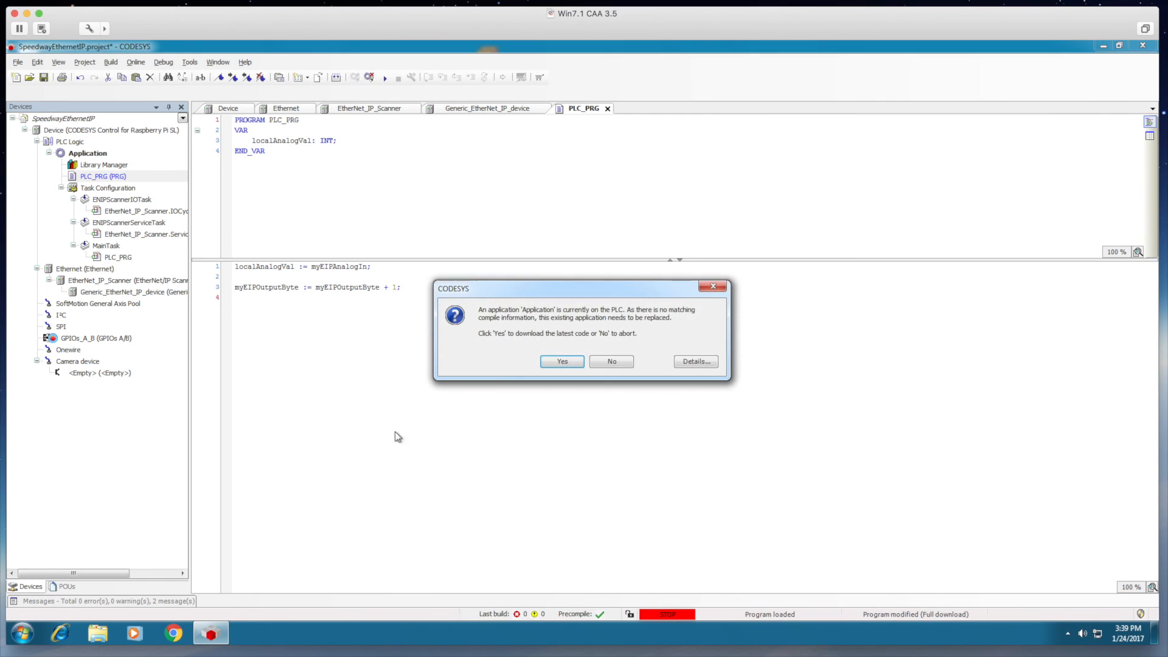
{"action": "left_click", "coordinate": [561, 361]}
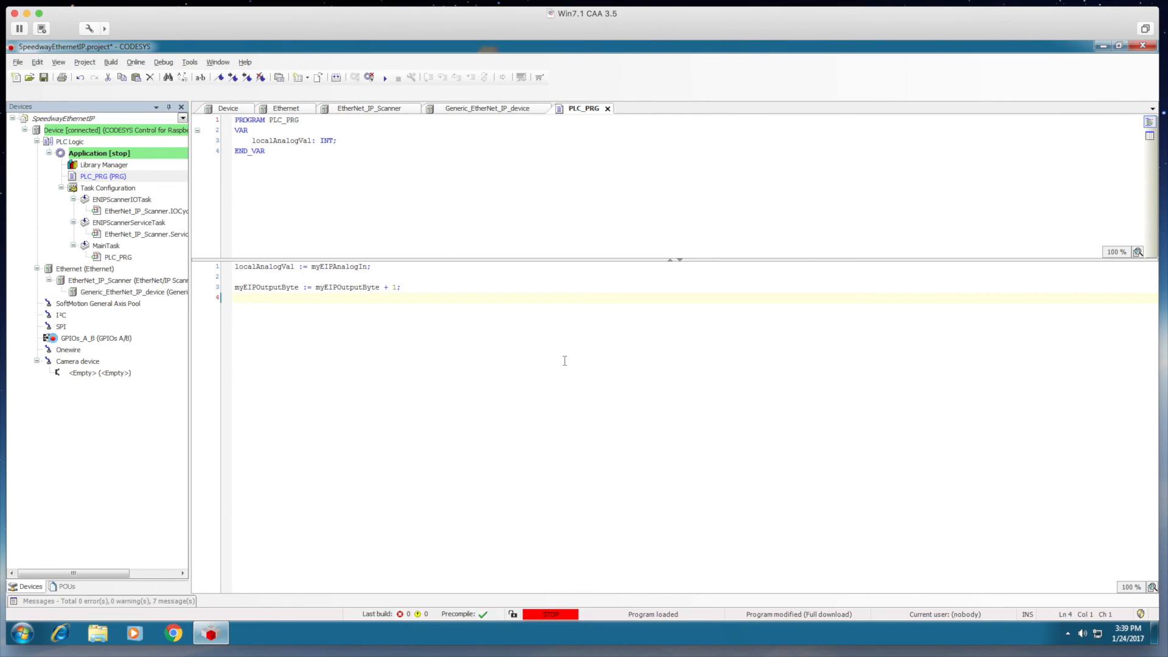
{"action": "left_click", "coordinate": [384, 78]}
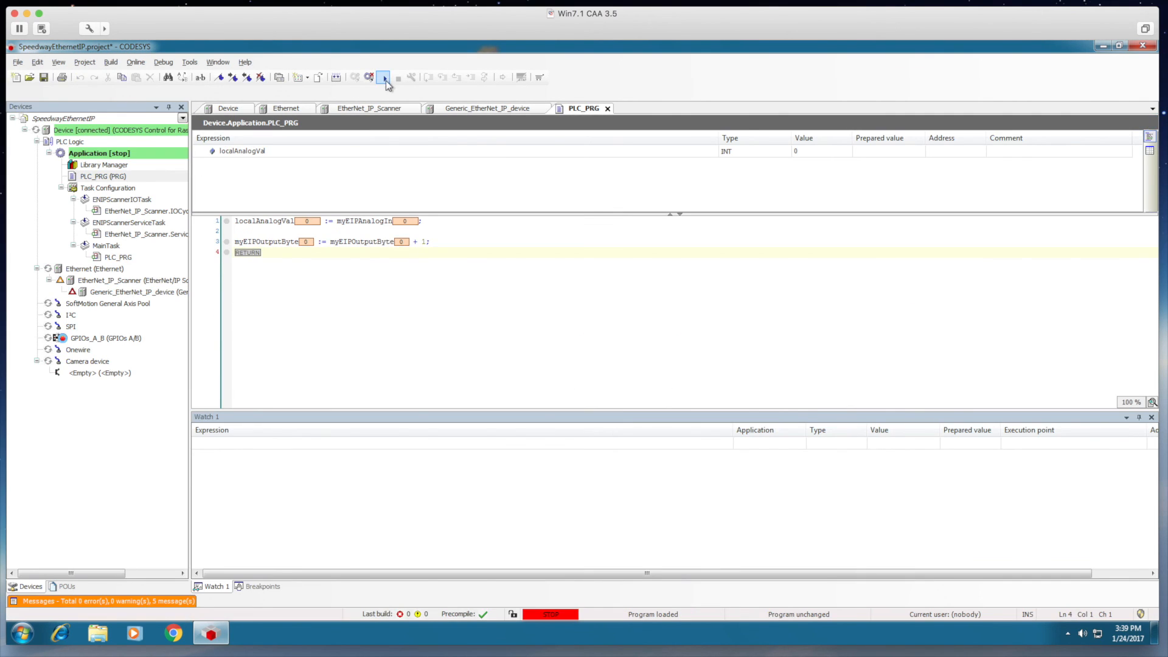
{"action": "left_click", "coordinate": [382, 77]}
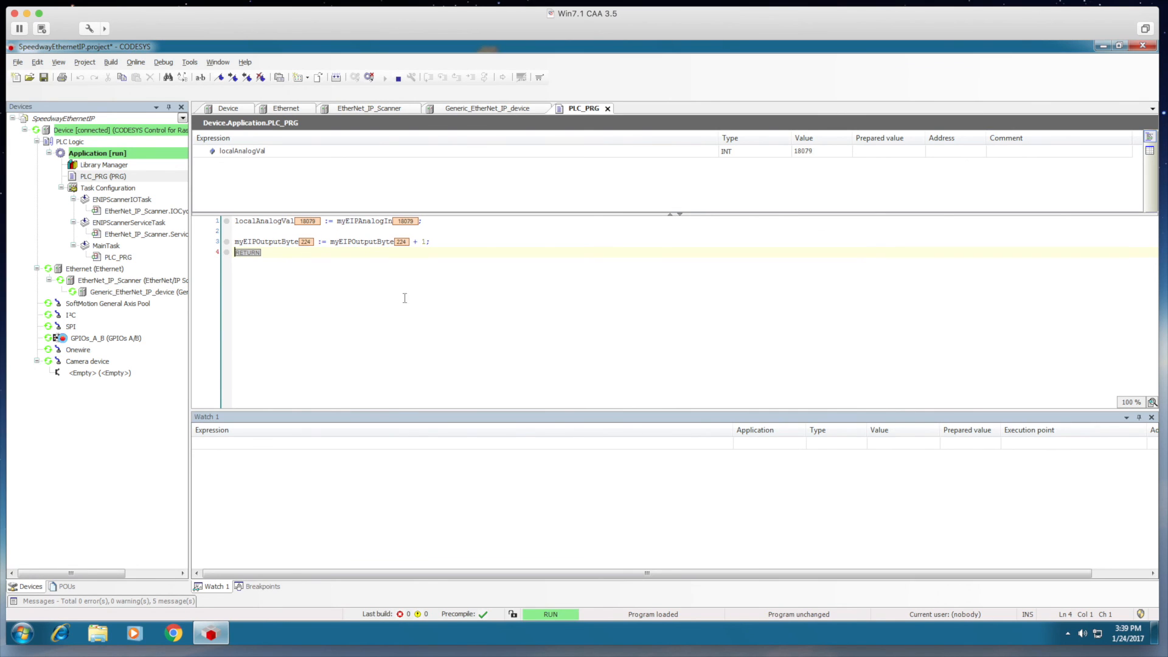
{"action": "left_click", "coordinate": [95, 268]}
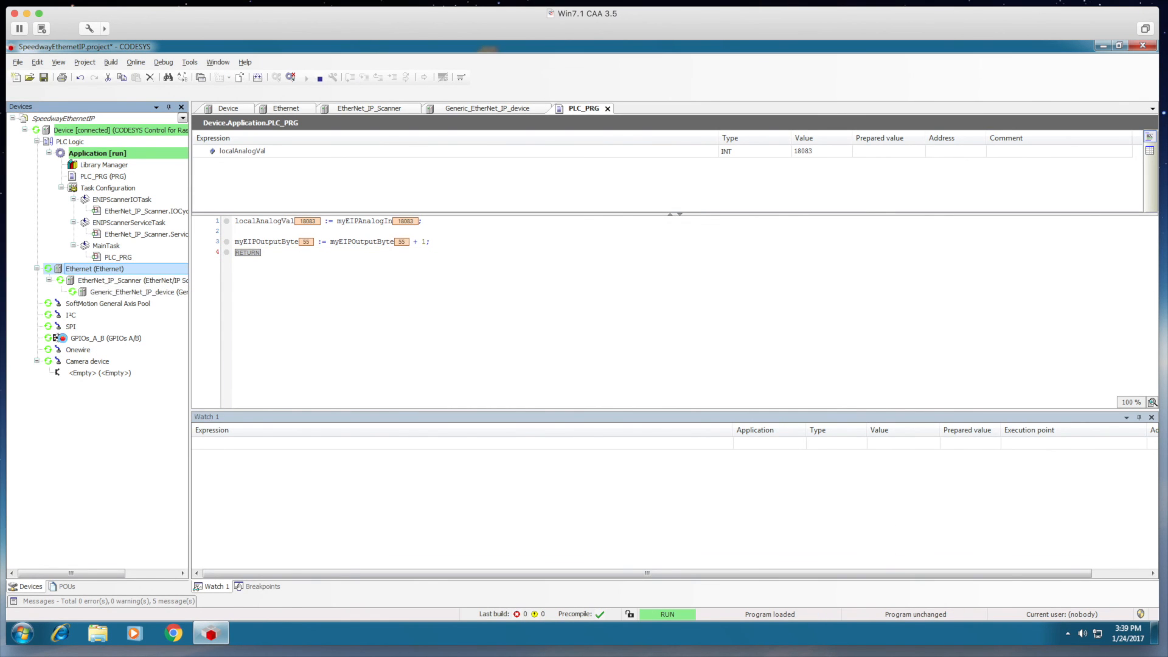